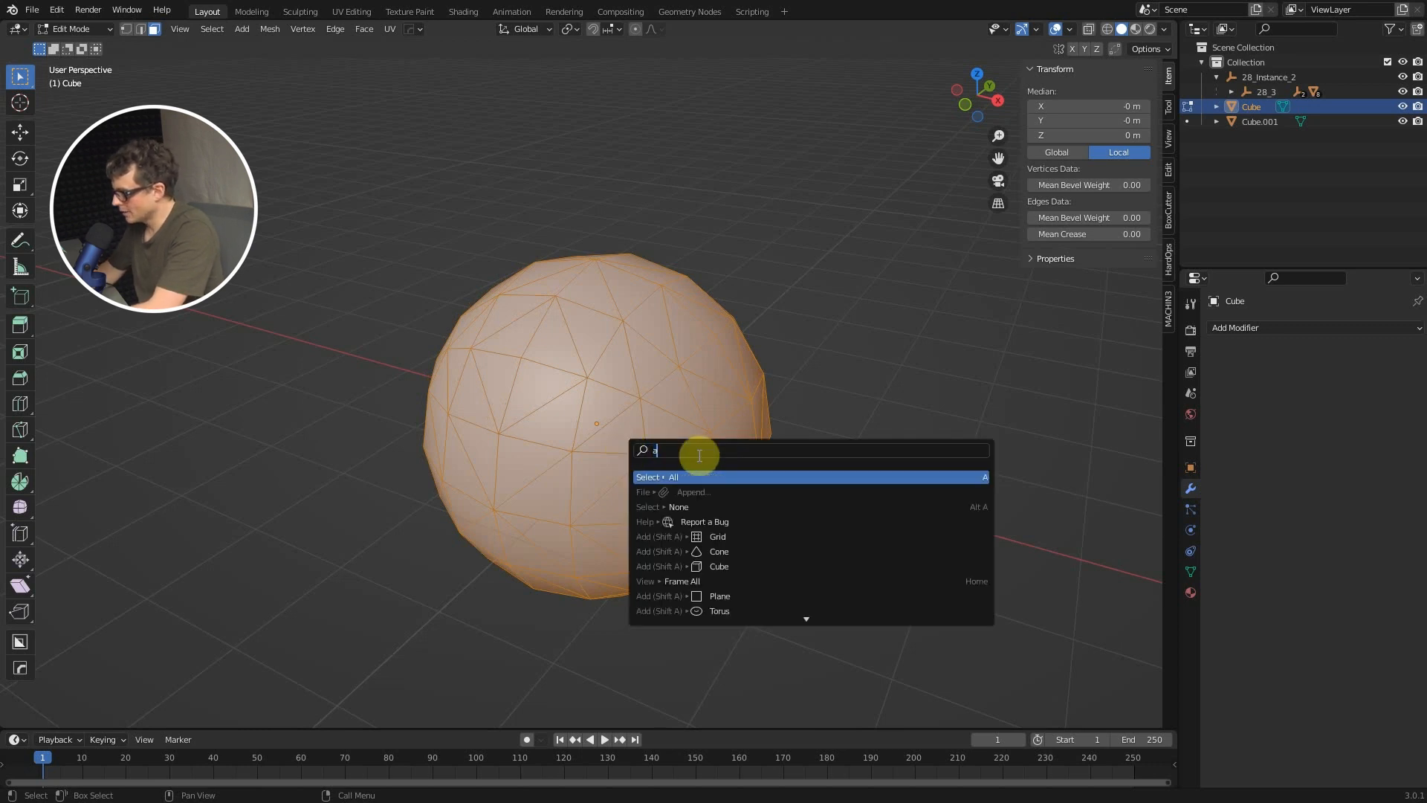
# Step: Run Tris to Quads on the whole sphere so its faces become quads
pyautogui.write('quad')
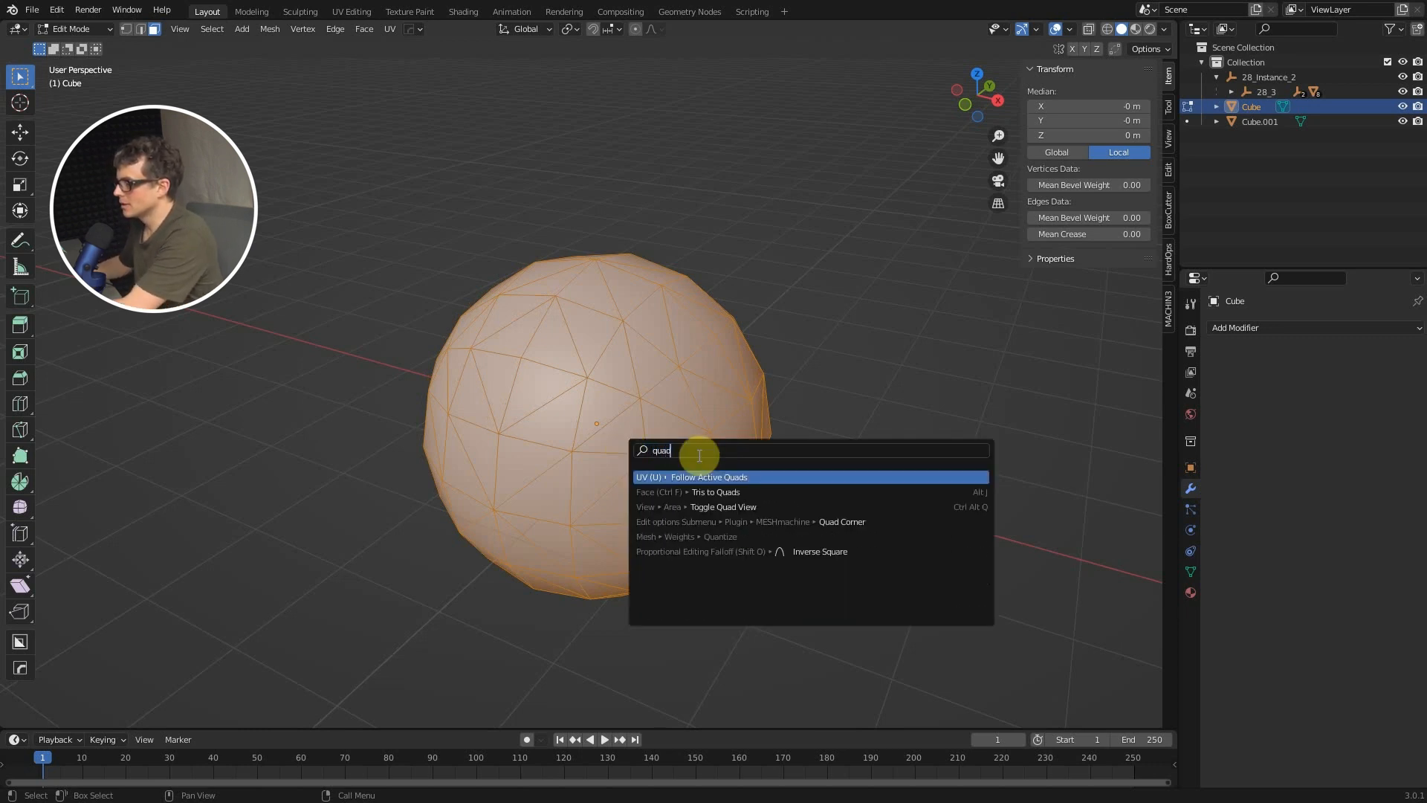
pyautogui.click(715, 492)
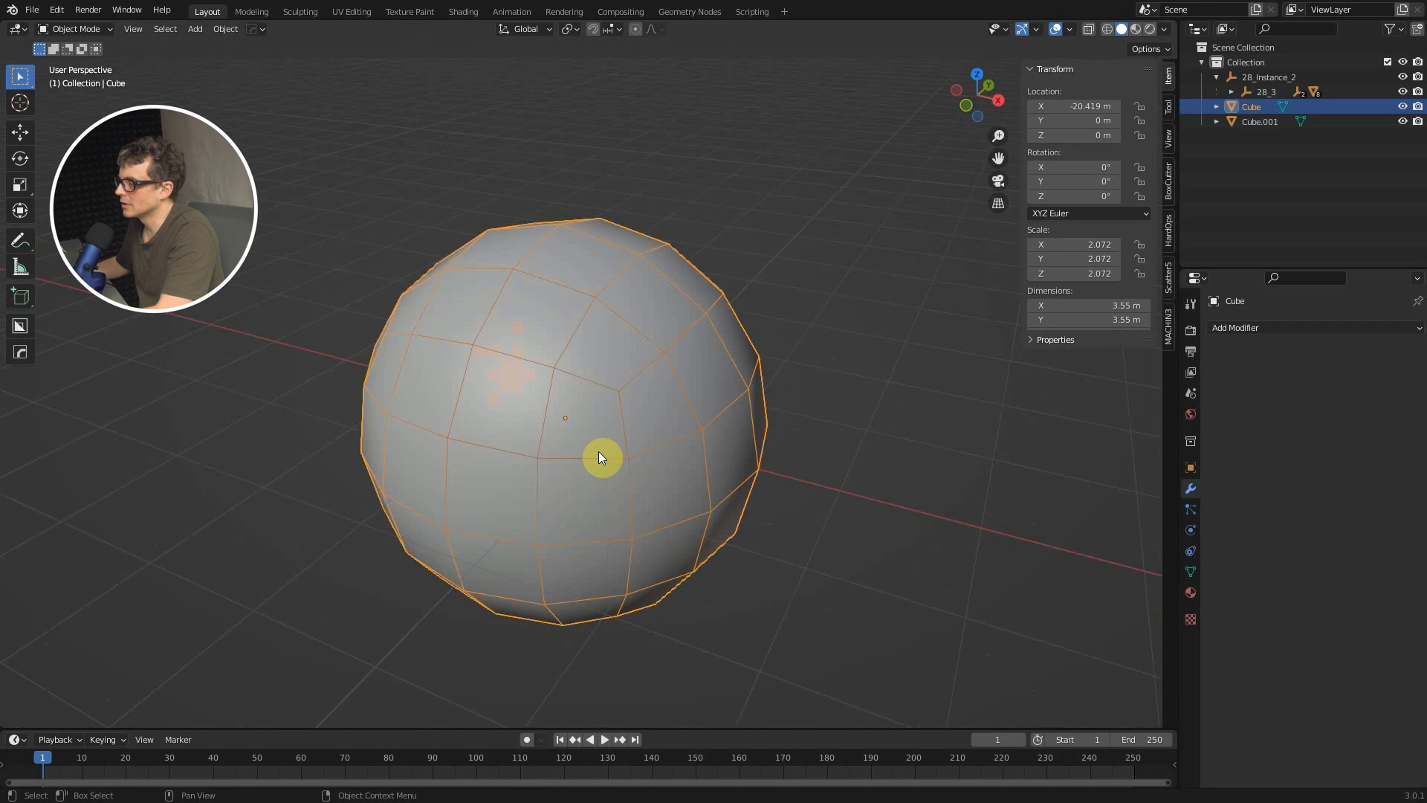
# Step: Show Face Orientation in the viewport overlays to reveal the box's red inward faces
pyautogui.moveTo(601, 455); pyautogui.dragTo(715, 569)
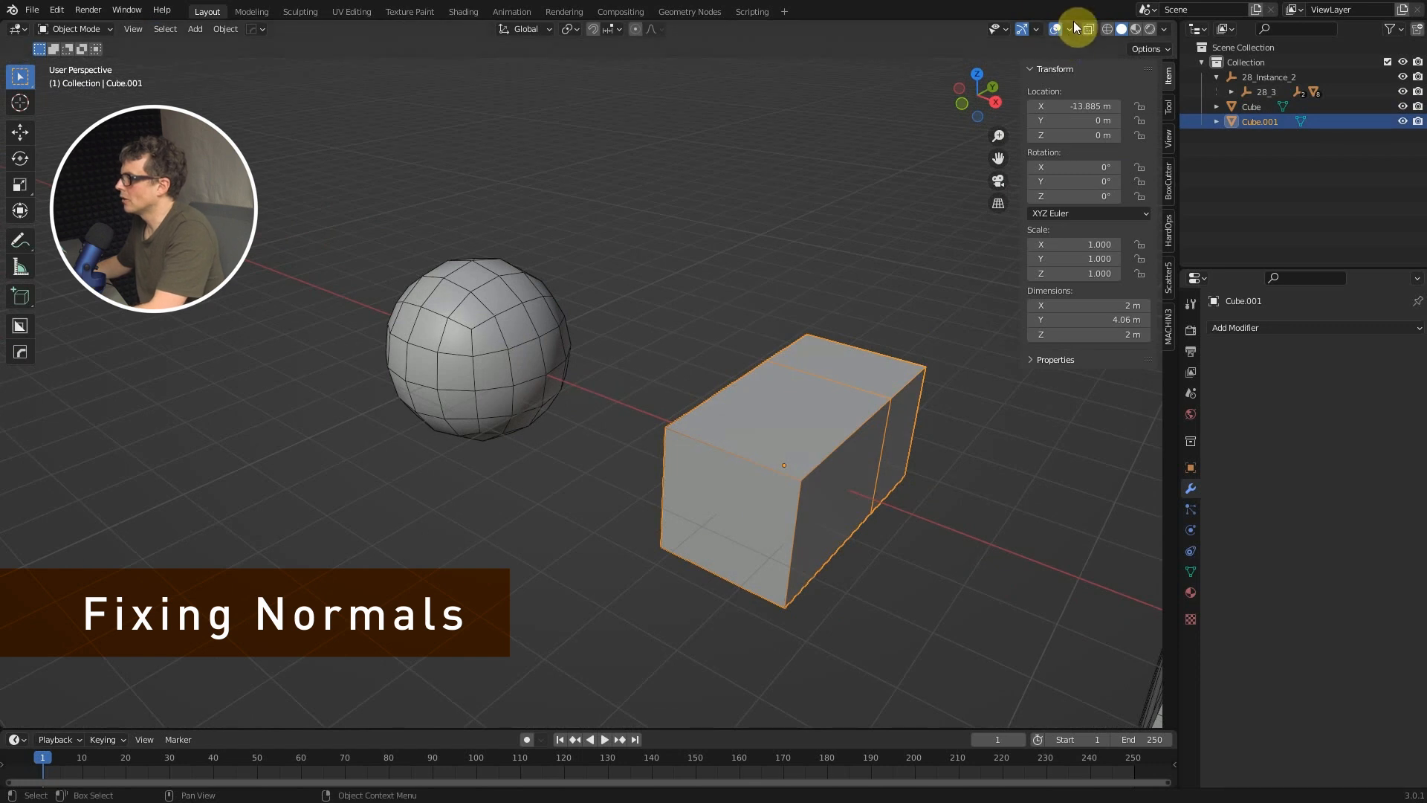
pyautogui.click(1057, 29)
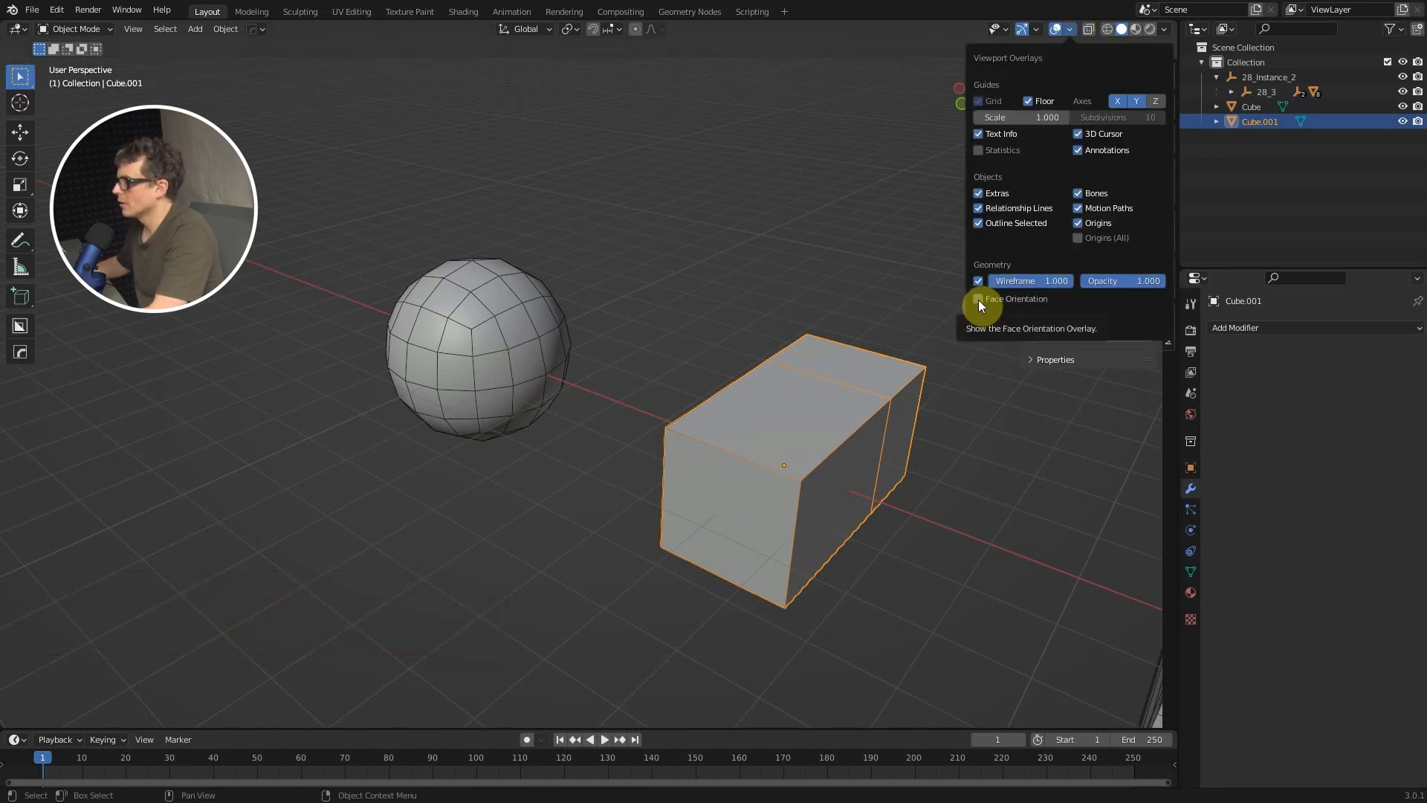
pyautogui.click(978, 299)
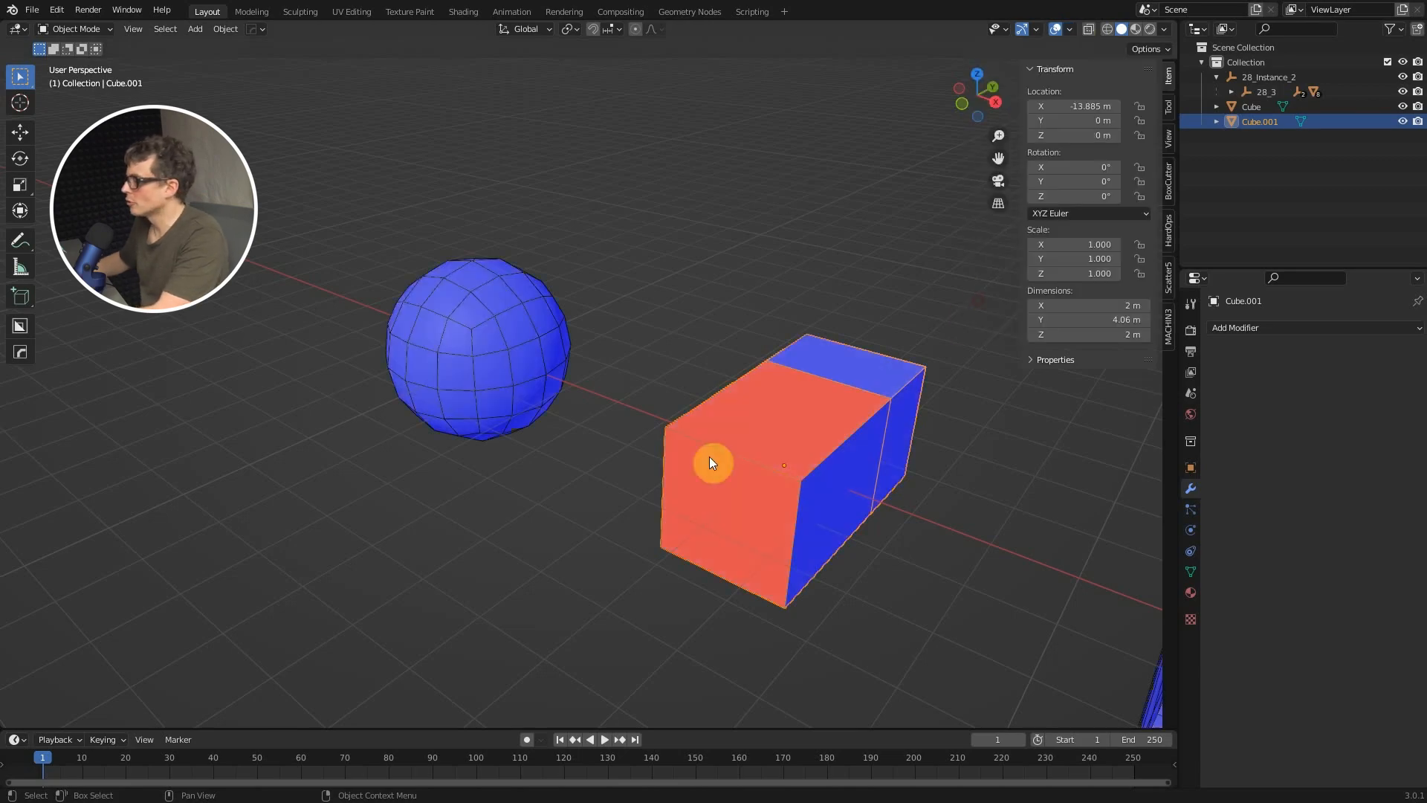
pyautogui.moveTo(711, 462); pyautogui.dragTo(592, 416)
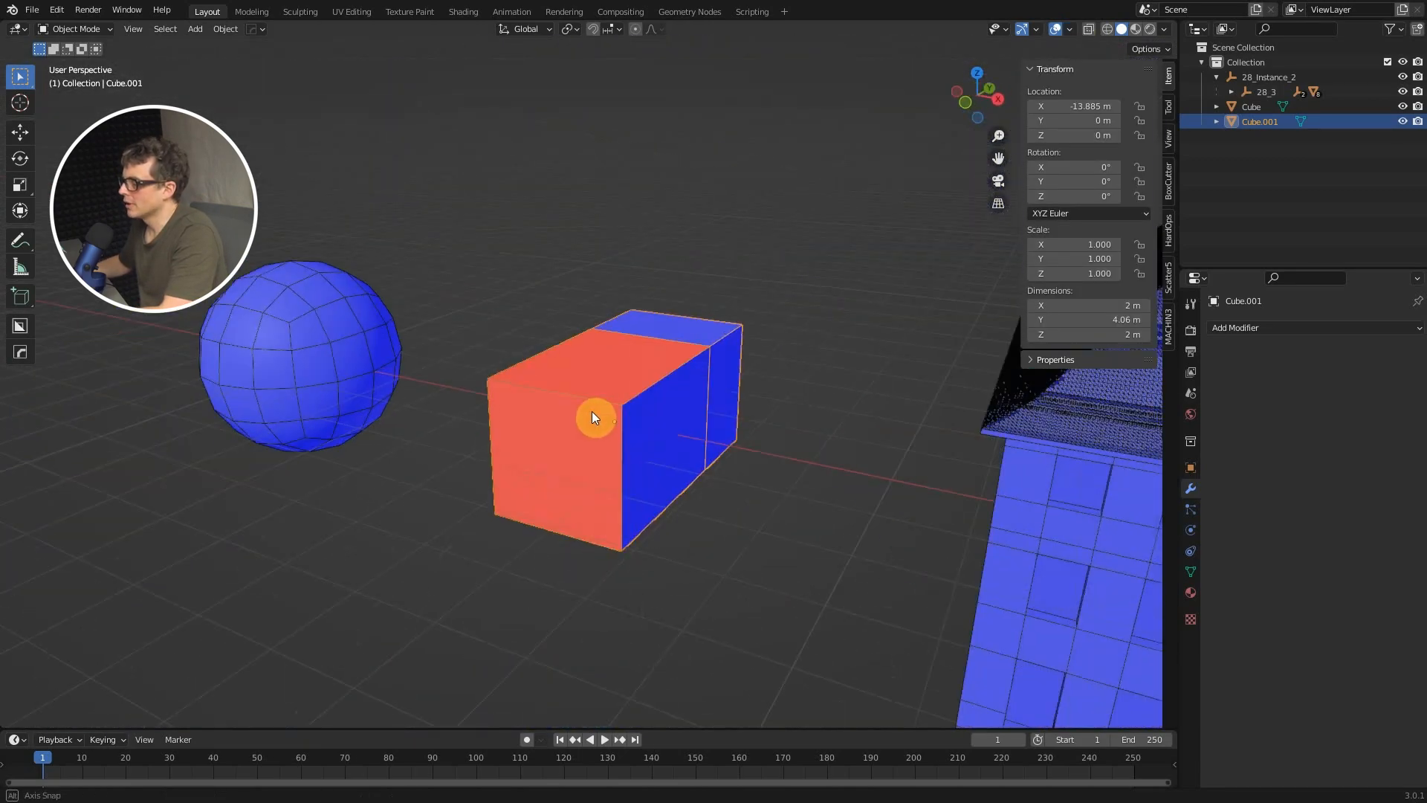
pyautogui.moveTo(592, 417); pyautogui.dragTo(678, 430)
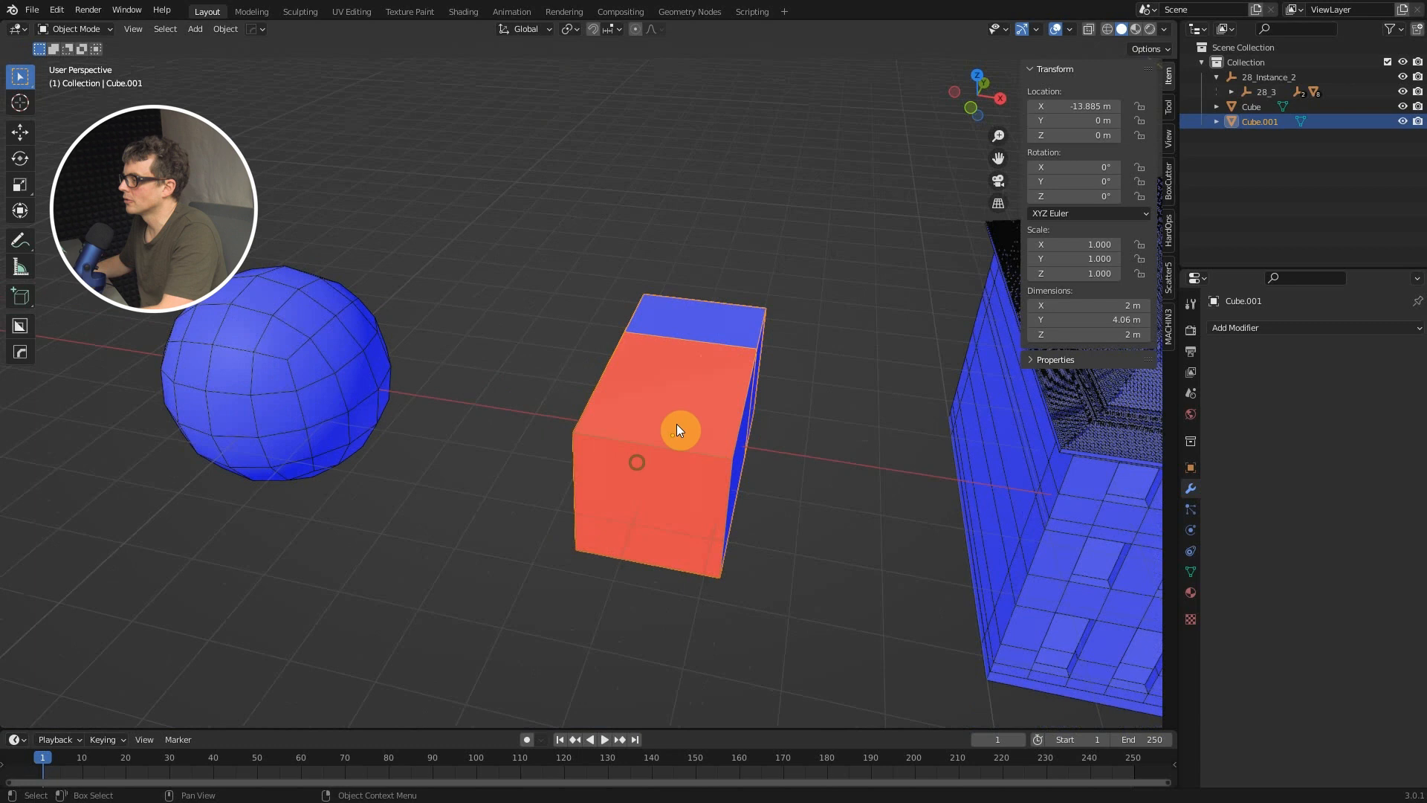
# Step: Recalculate the box's normals outside so every face reads blue
pyautogui.press('Tab')
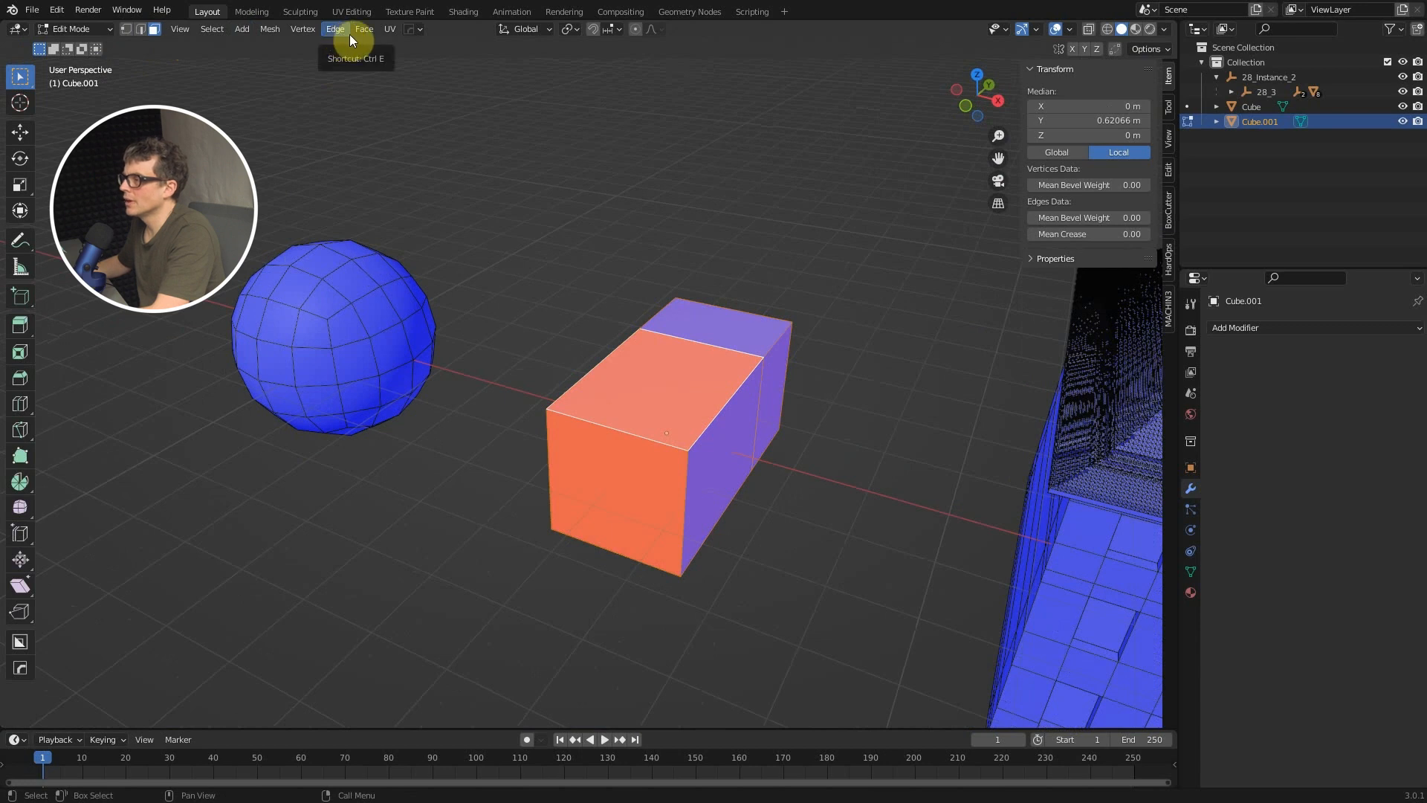
pyautogui.click(269, 28)
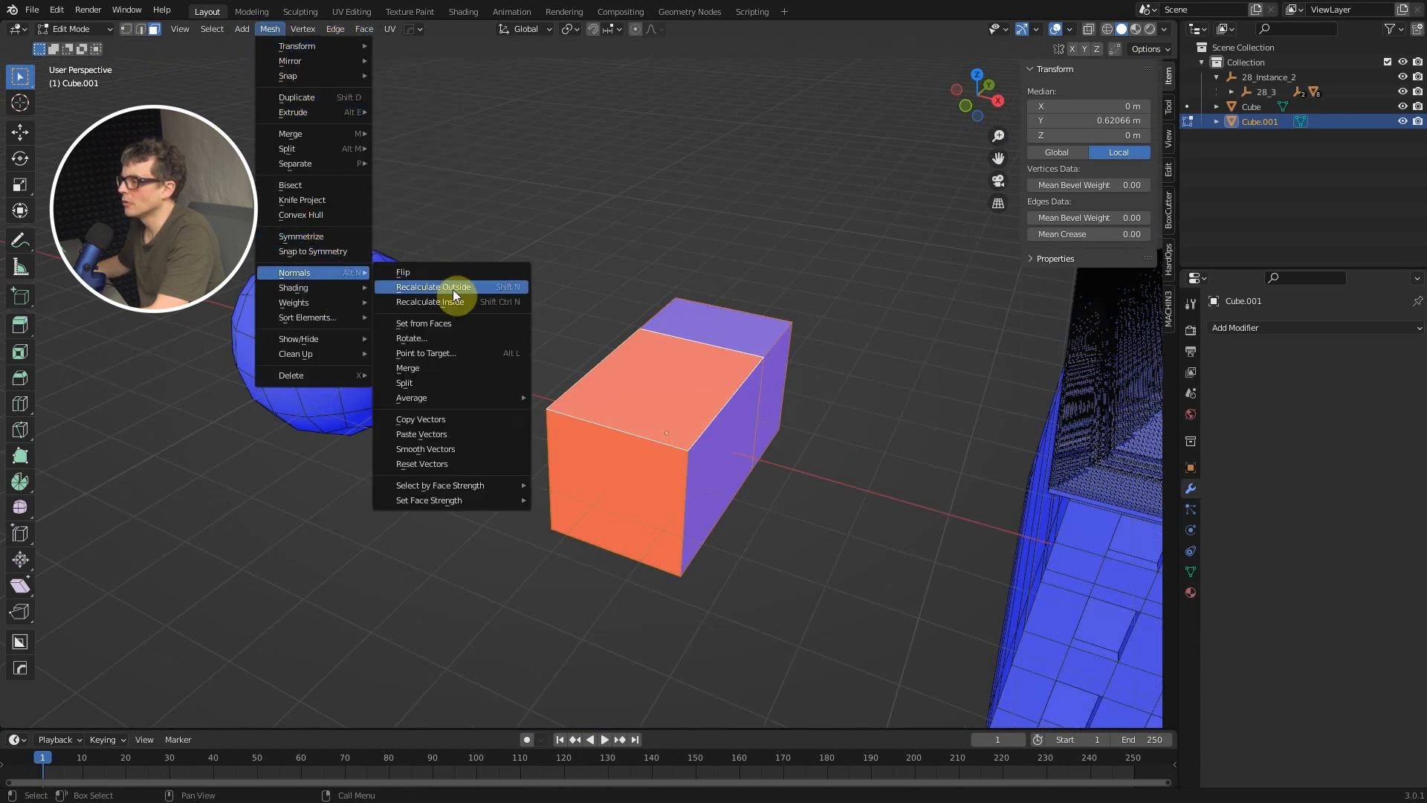
pyautogui.click(432, 287)
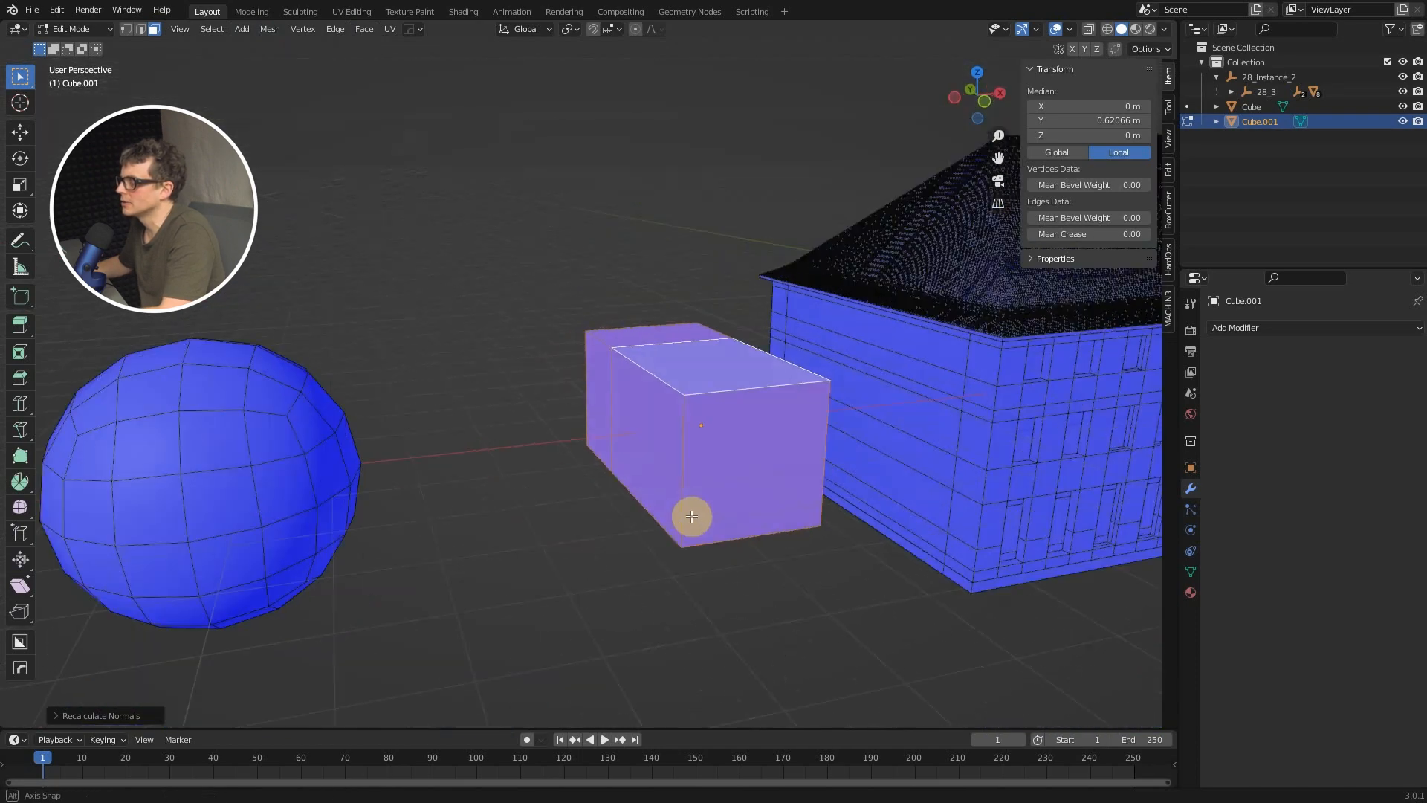
pyautogui.press('Tab')
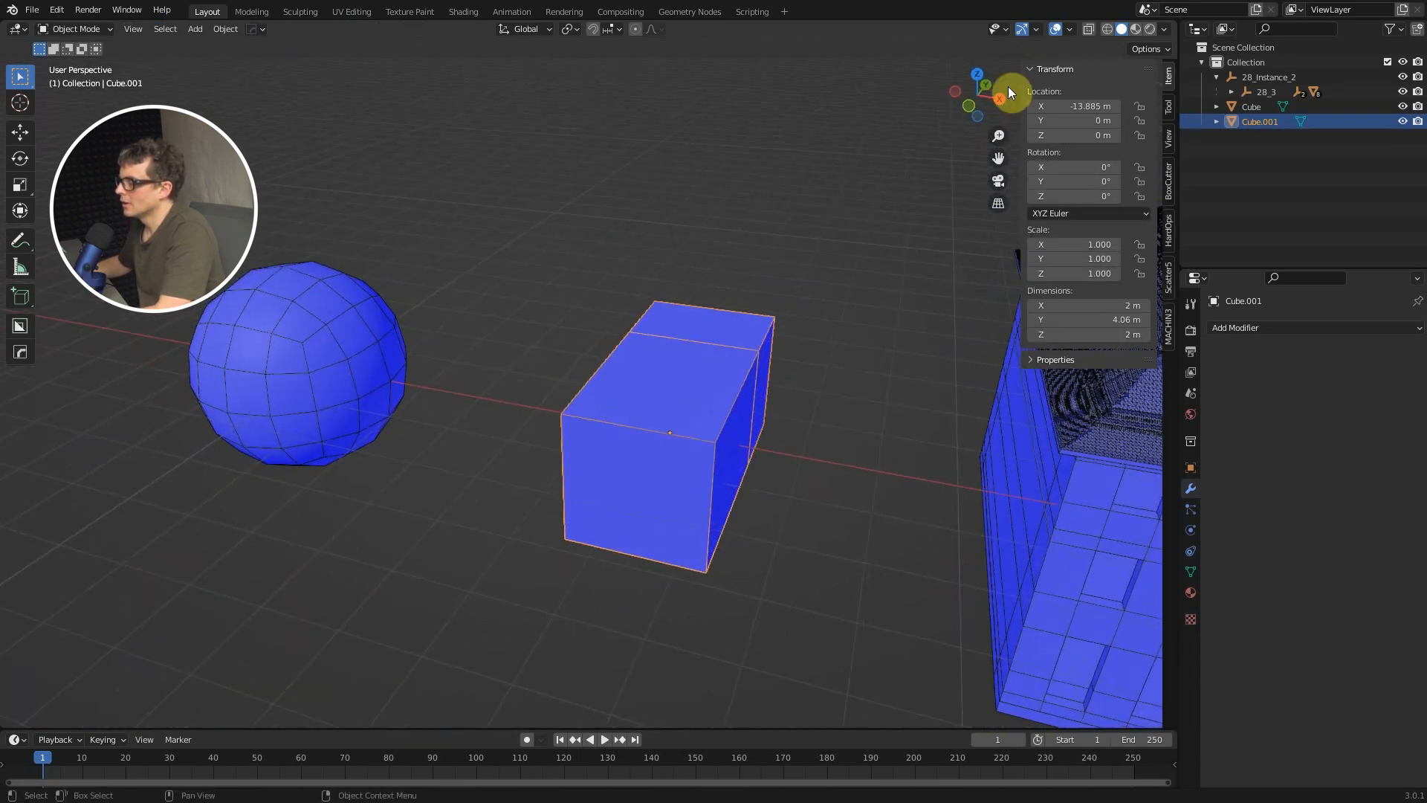
# Step: Select all of the roof mesh and run Normals > Reset Vectors to even out its streaky shading
pyautogui.click(1069, 28)
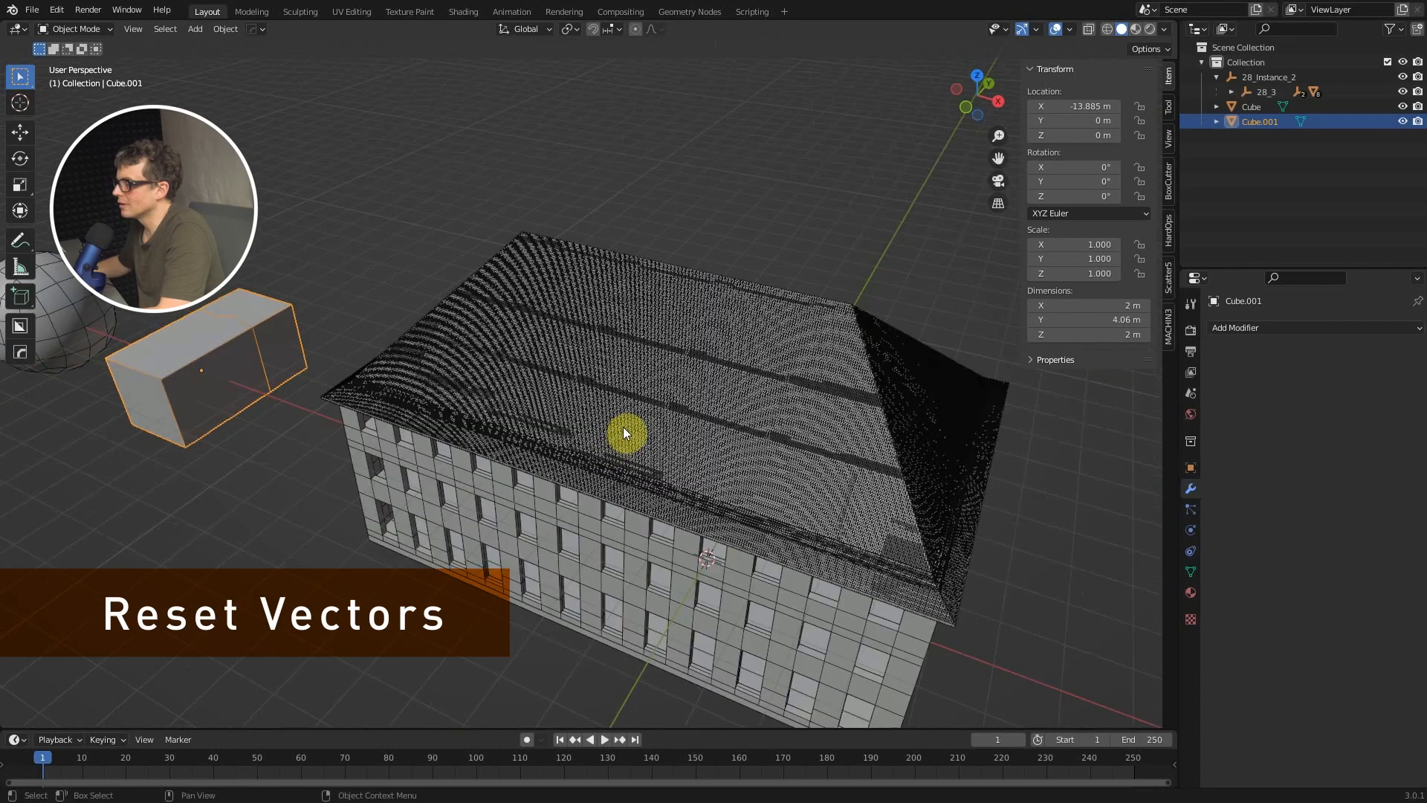
pyautogui.moveTo(625, 434); pyautogui.dragTo(638, 443)
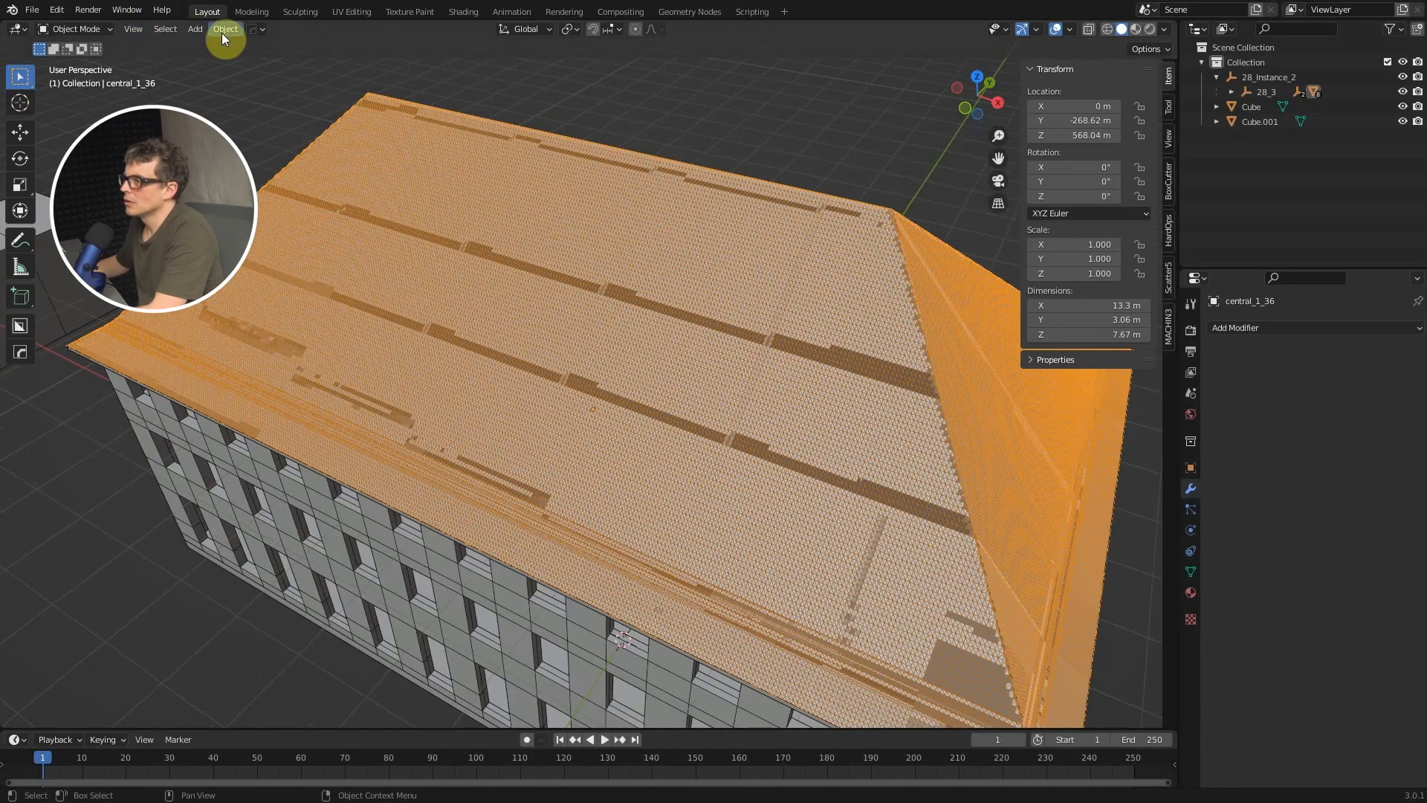
pyautogui.press('Tab')
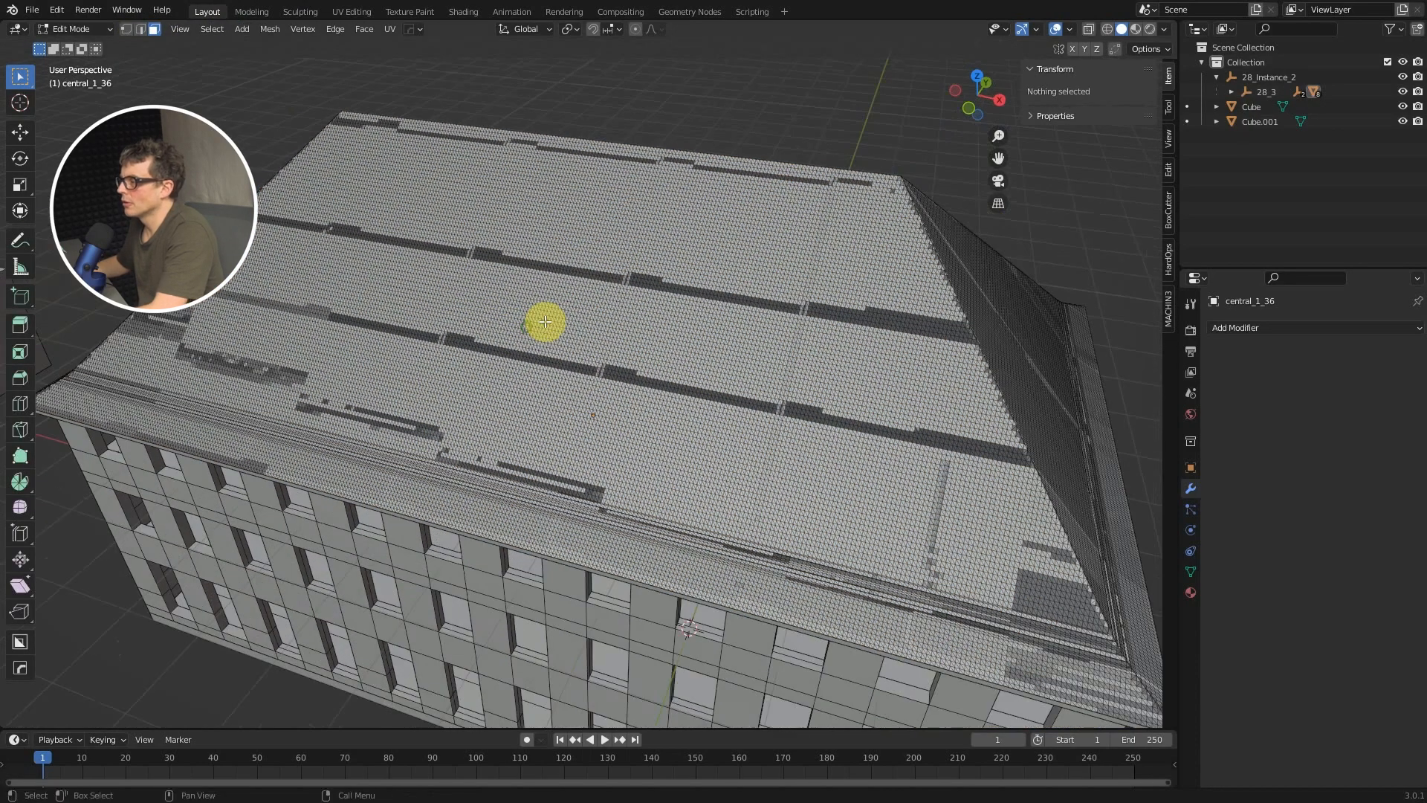
pyautogui.press('a')
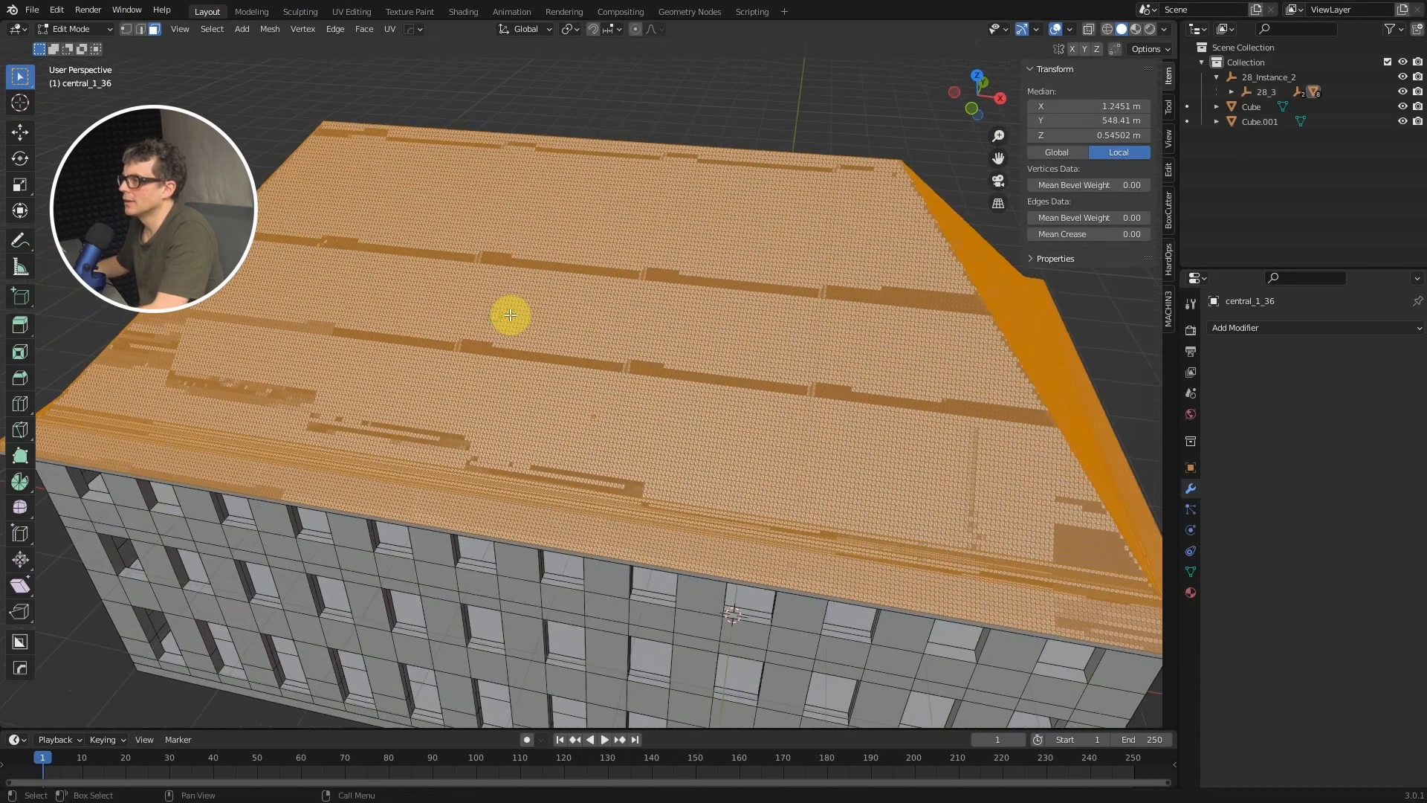
pyautogui.click(271, 28)
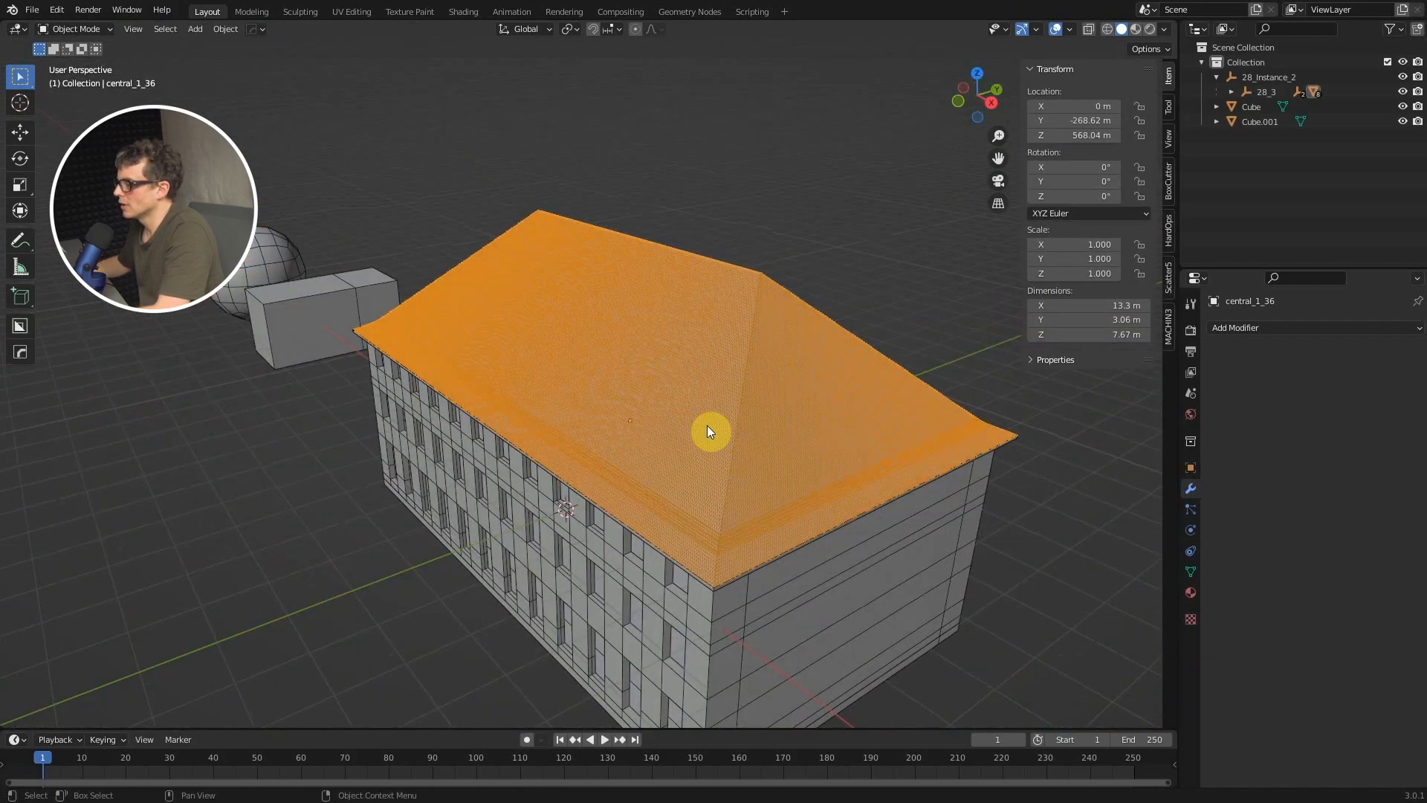
pyautogui.press('Tab')
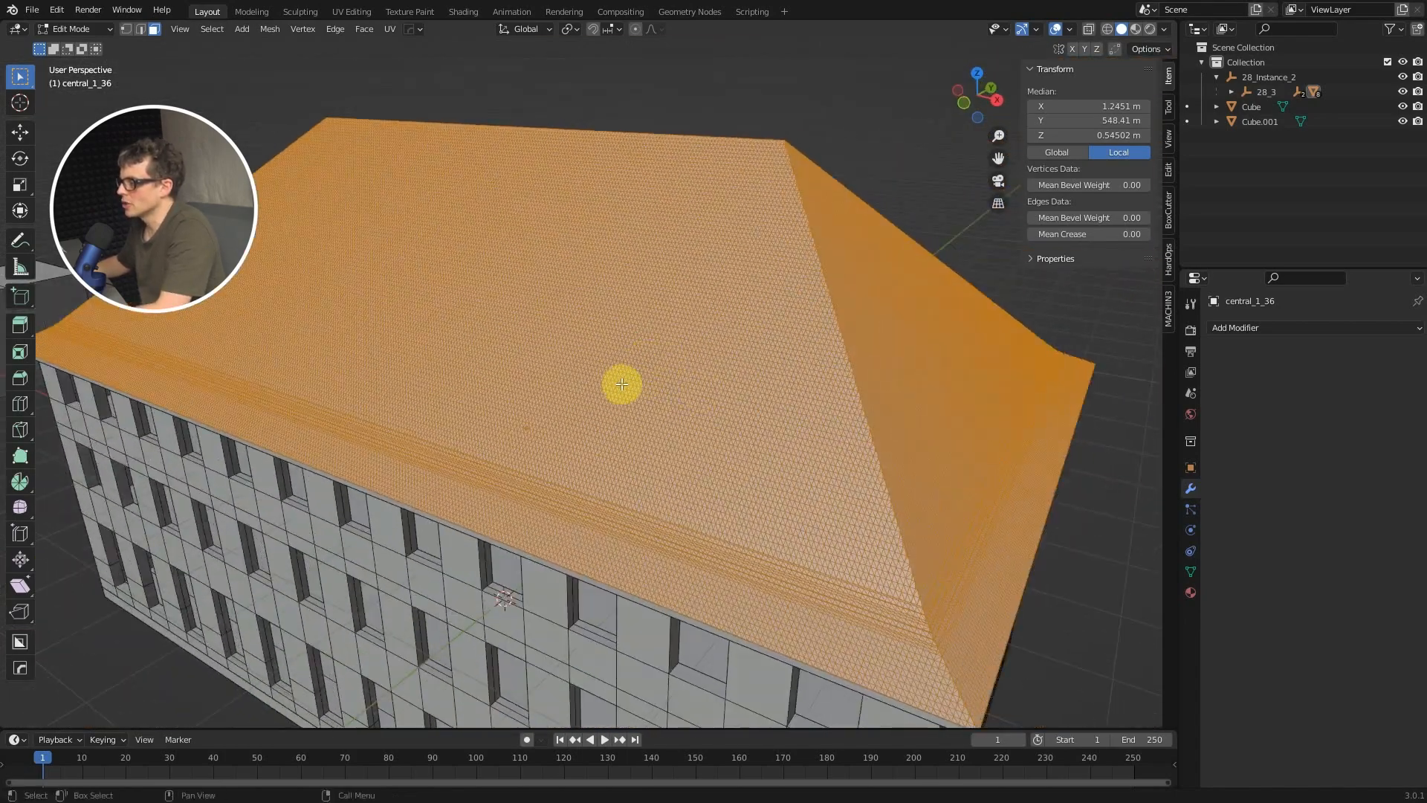
pyautogui.moveTo(622, 384); pyautogui.dragTo(738, 443)
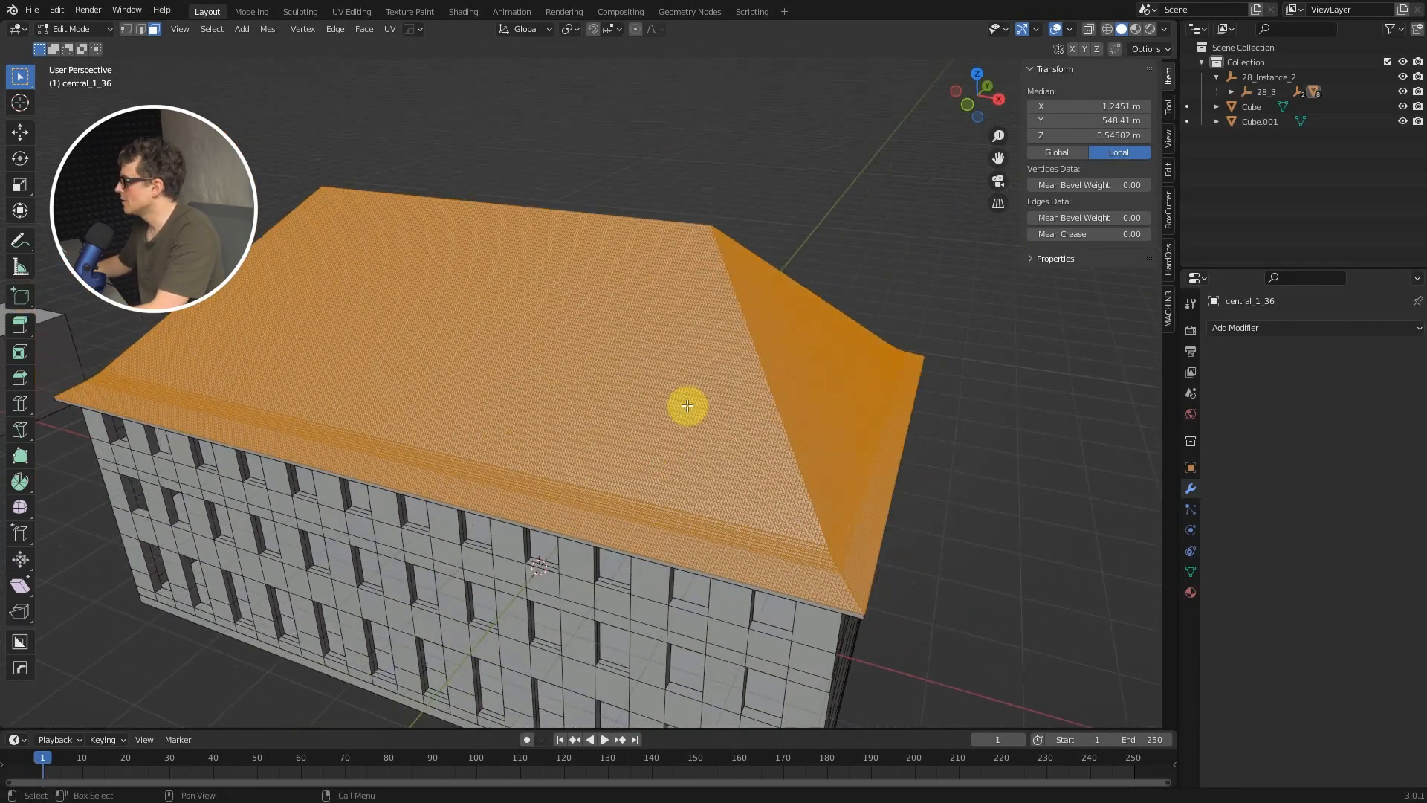
# Step: Drag the Decimate Collapse ratio down to about 0.41, leaving roughly 57,500 faces
pyautogui.press('Tab')
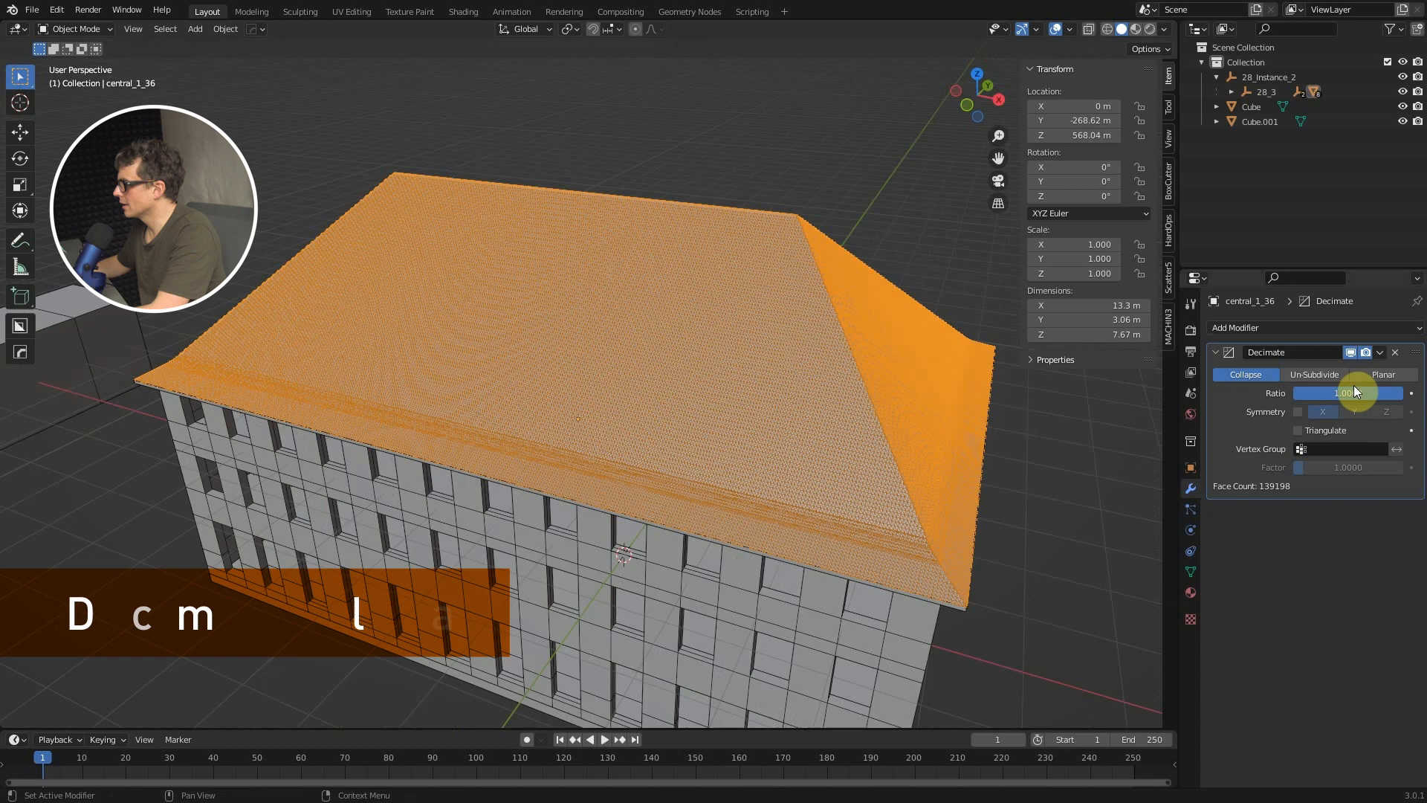
pyautogui.moveTo(1355, 392); pyautogui.dragTo(1325, 392)
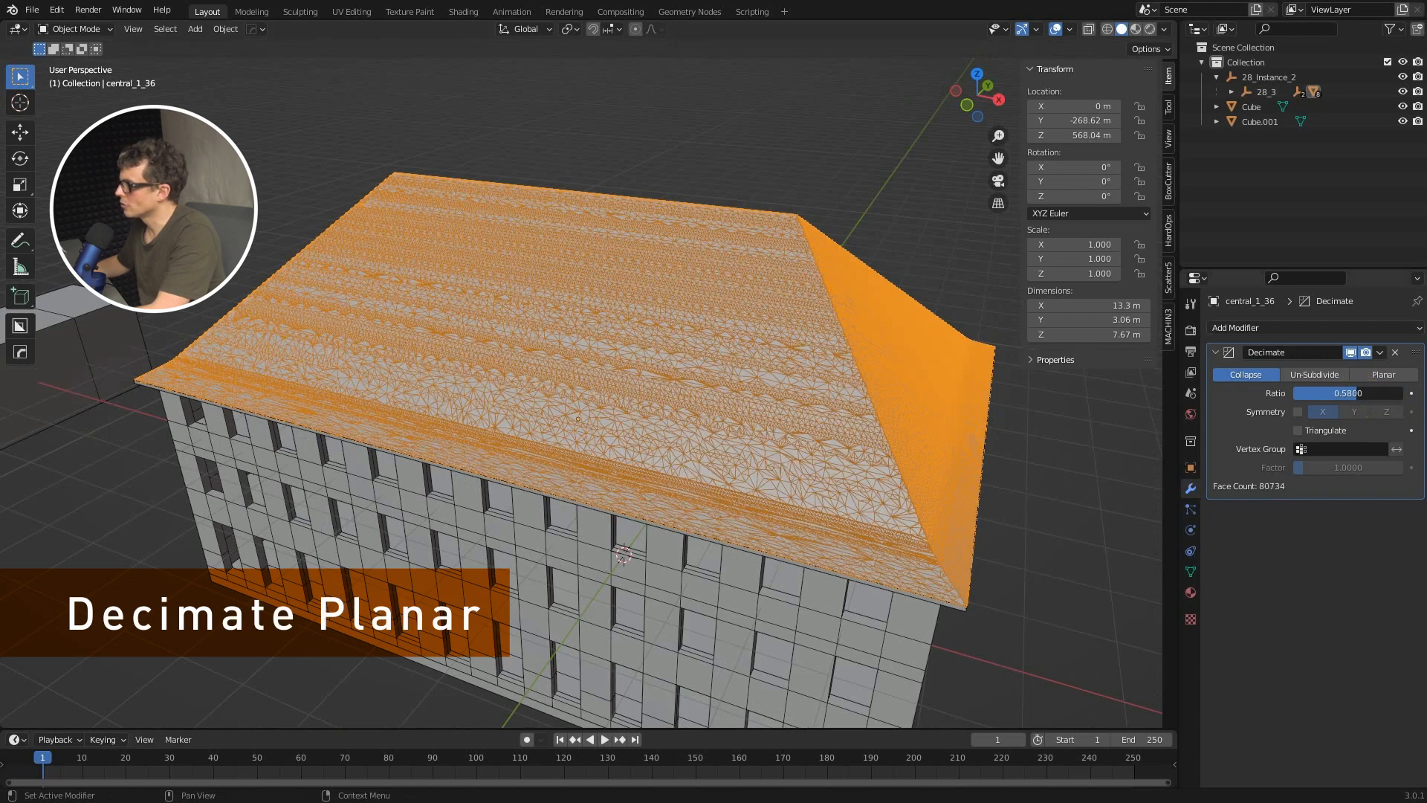
pyautogui.moveTo(1365, 392); pyautogui.dragTo(1334, 392)
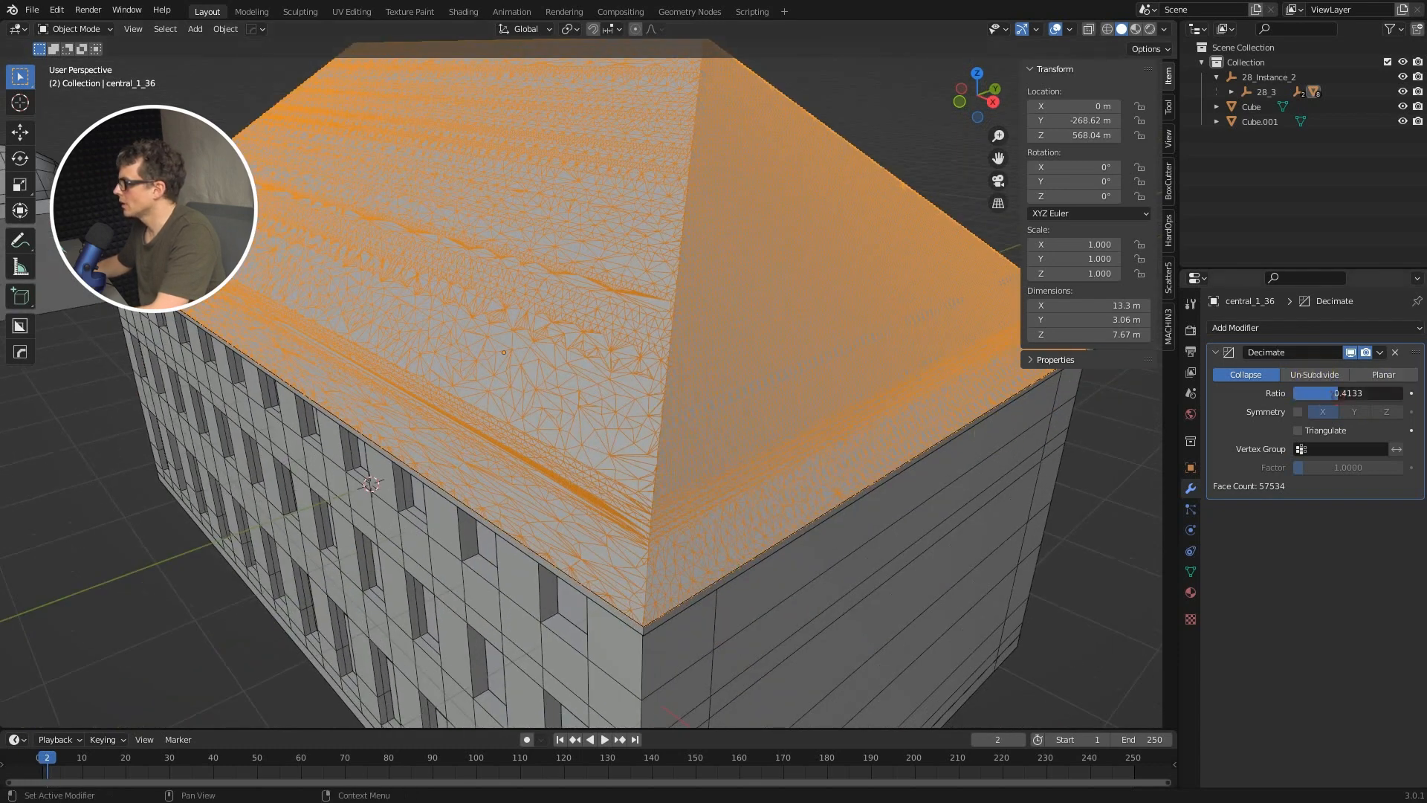
pyautogui.click(1274, 328)
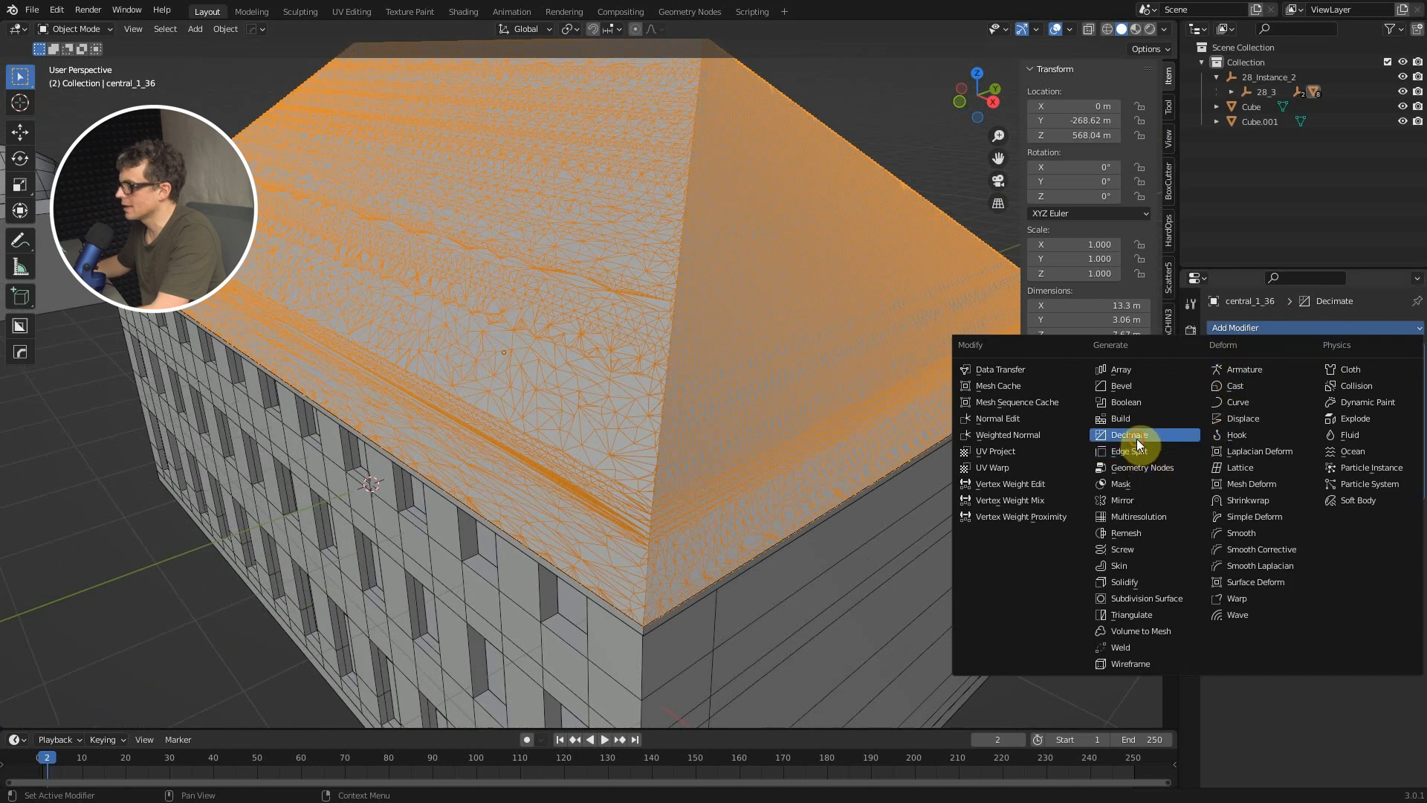
# Step: Add a Planar Decimate with 0.5° angle limit, UV delimit and All Boundaries, reducing the roof to 36 faces
pyautogui.click(1127, 434)
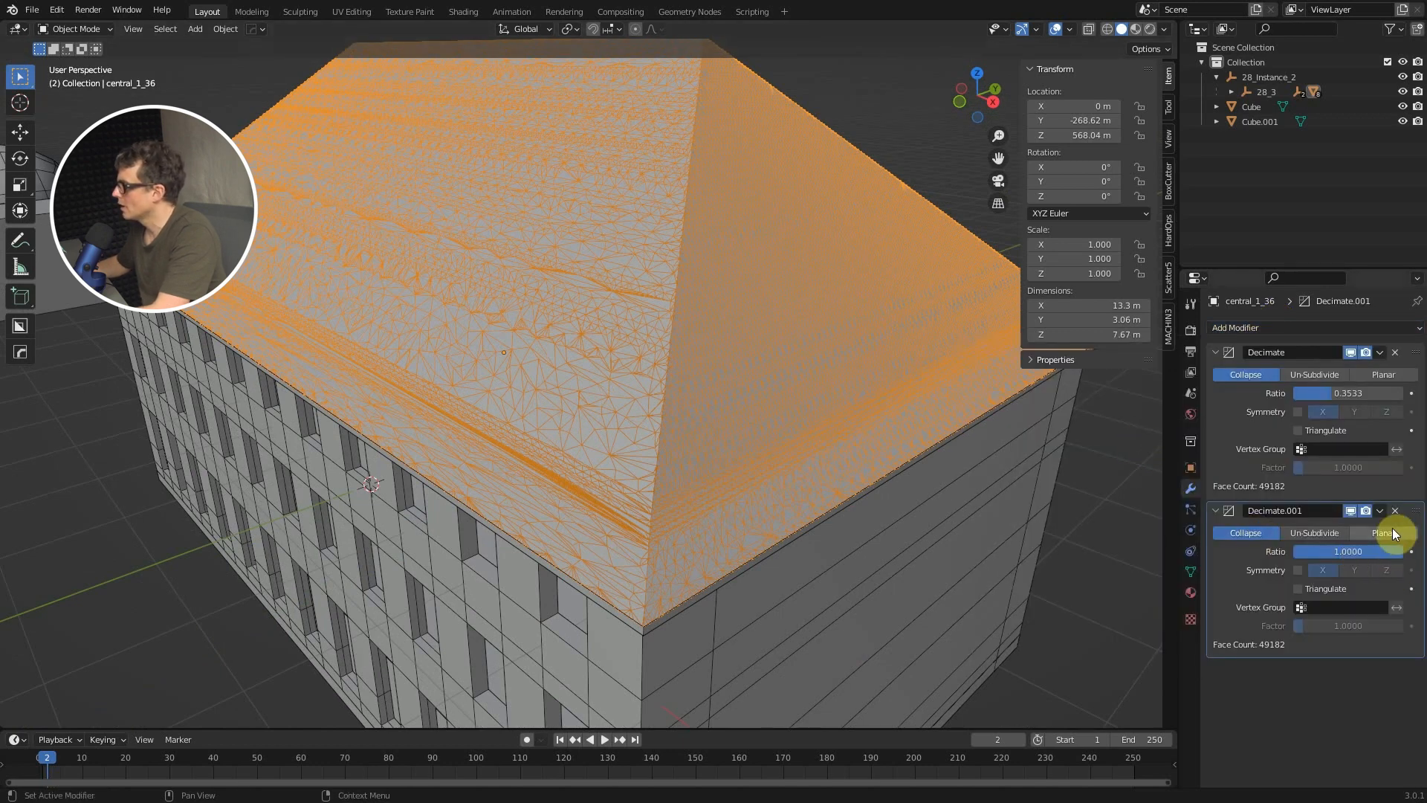
pyautogui.moveTo(1383, 532)
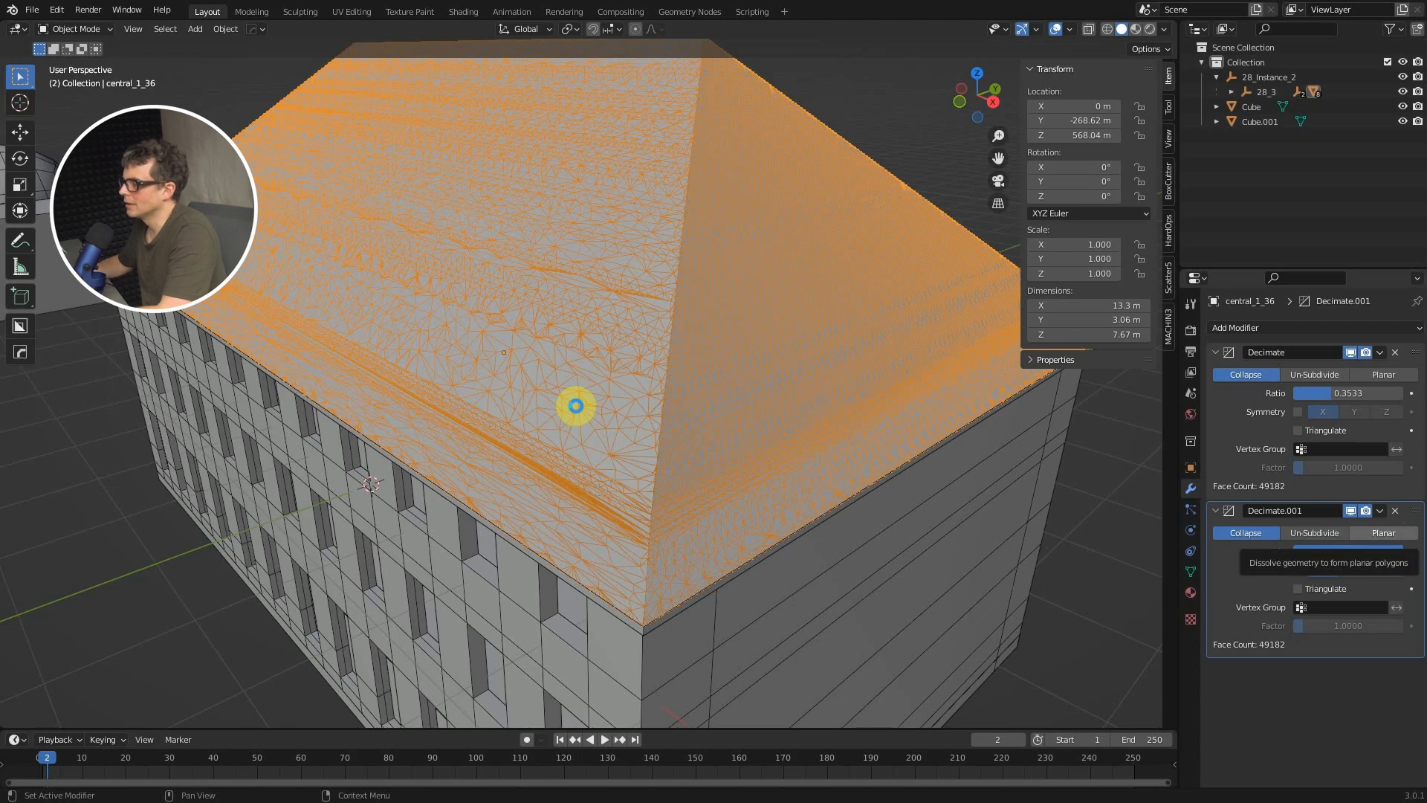
pyautogui.click(1381, 532)
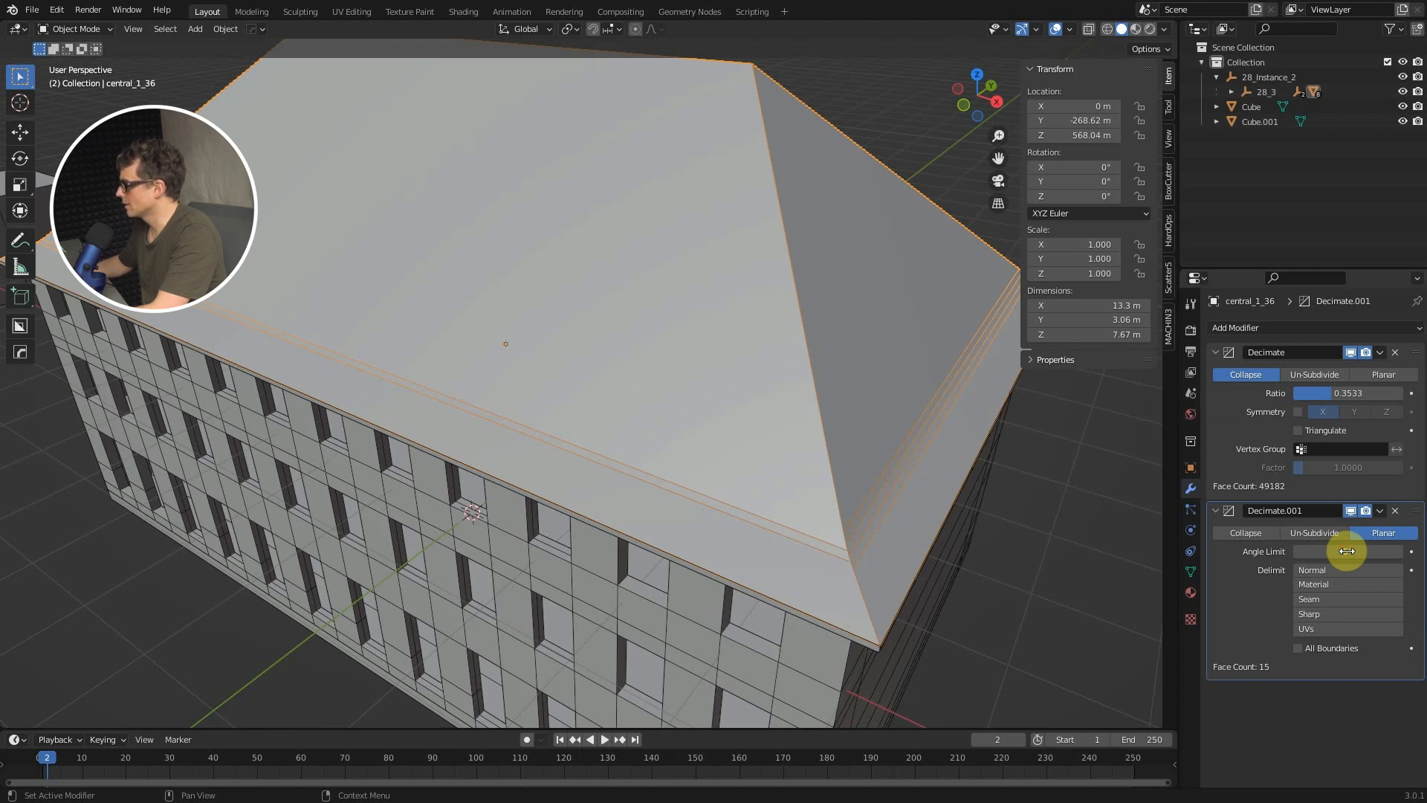
pyautogui.click(1347, 550)
pyautogui.write('.5')
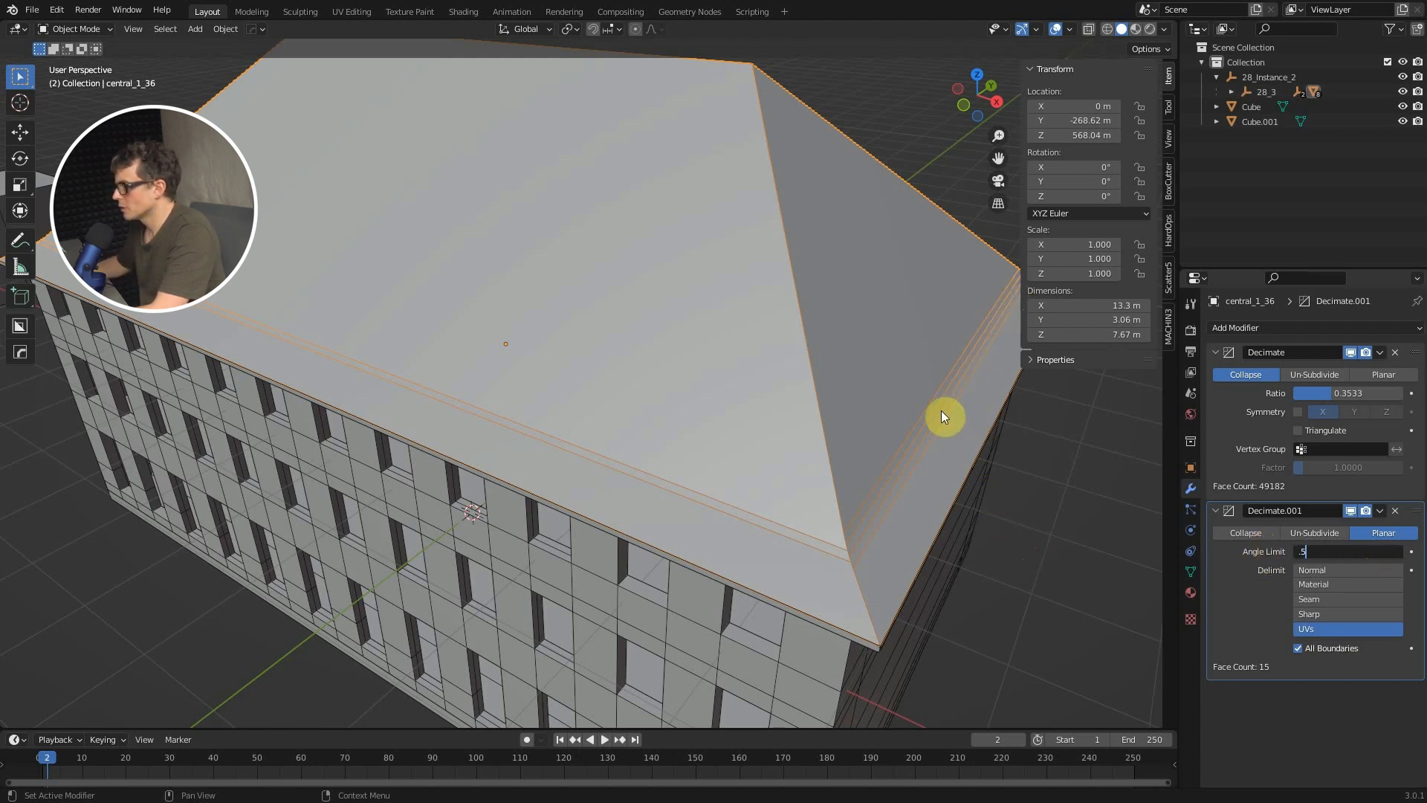
pyautogui.moveTo(850, 535)
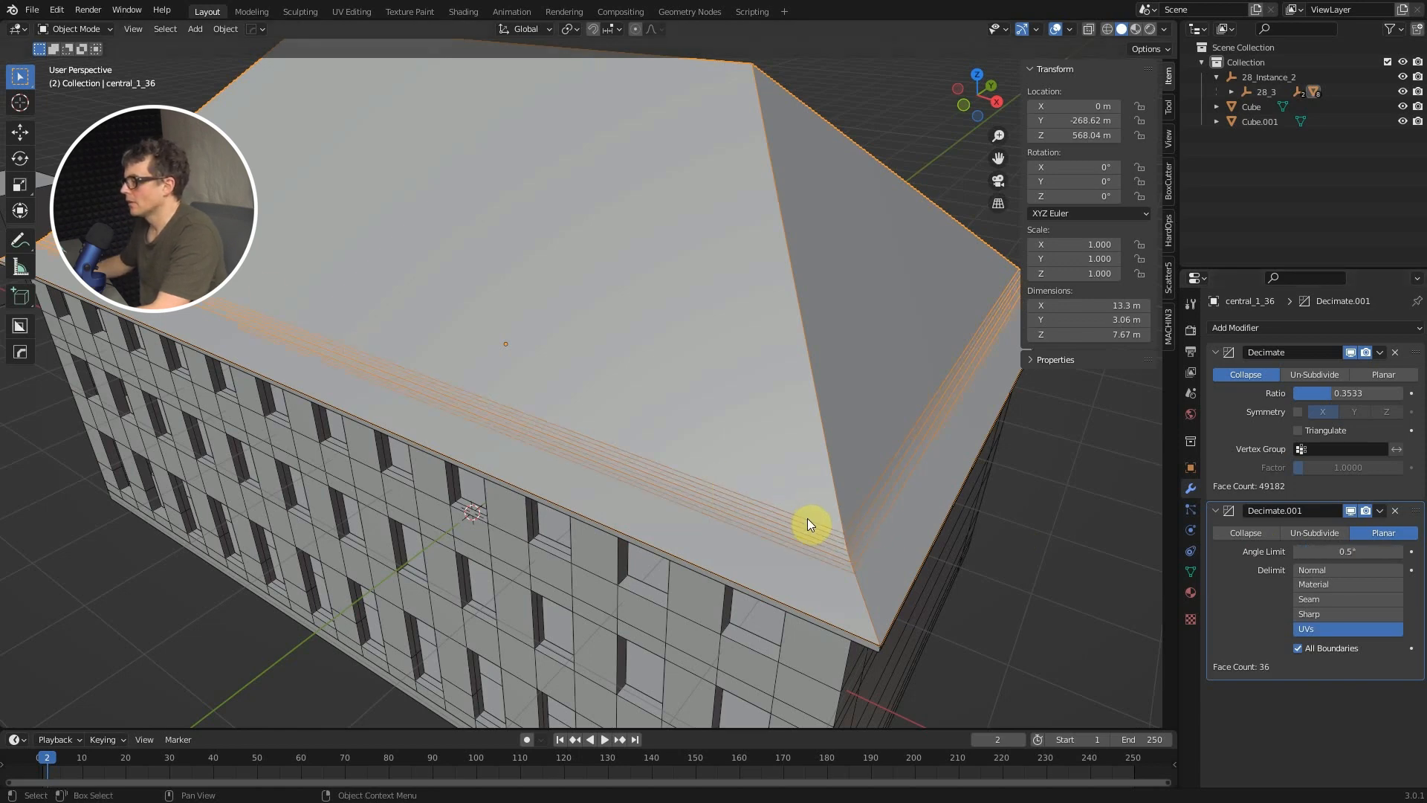
pyautogui.moveTo(809, 523); pyautogui.dragTo(874, 537)
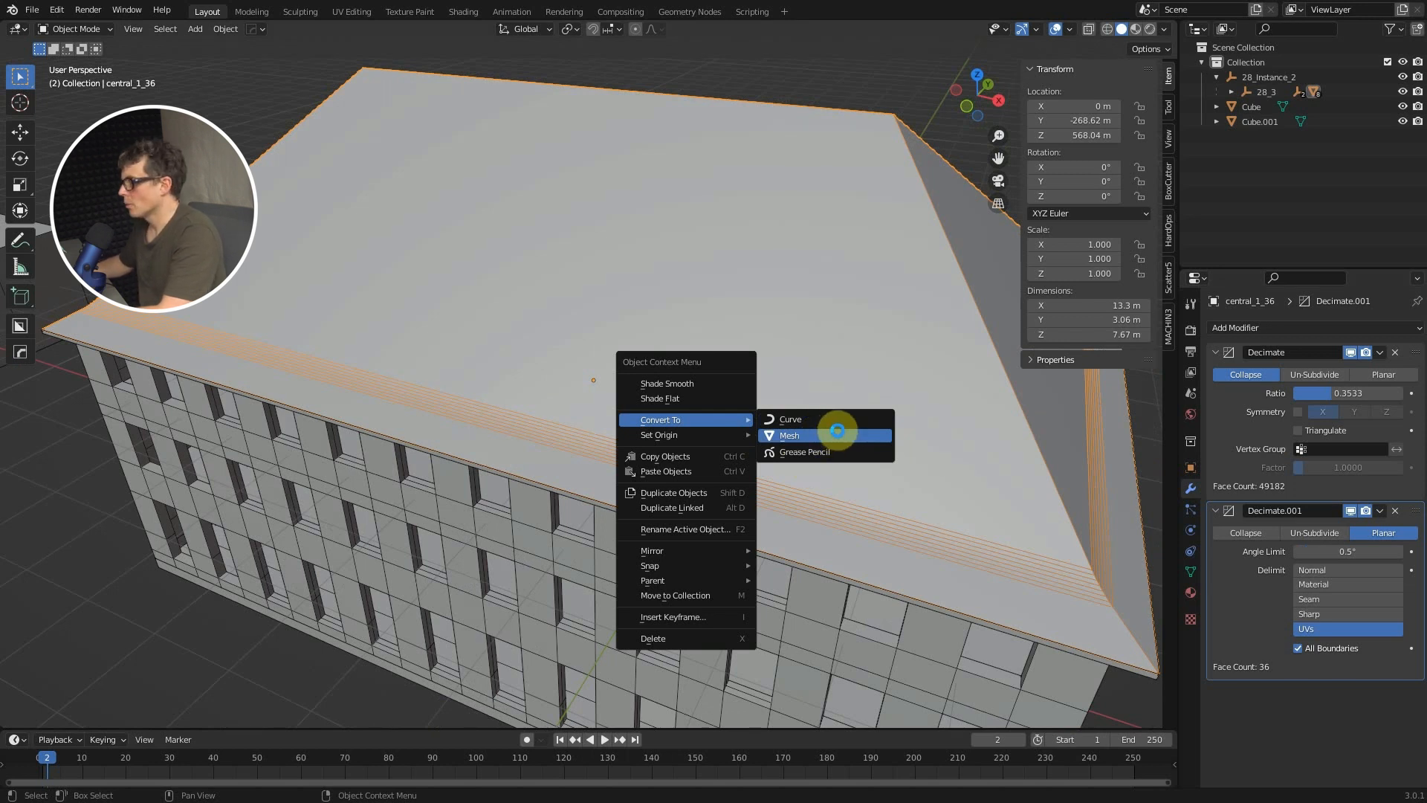
pyautogui.moveTo(844, 370)
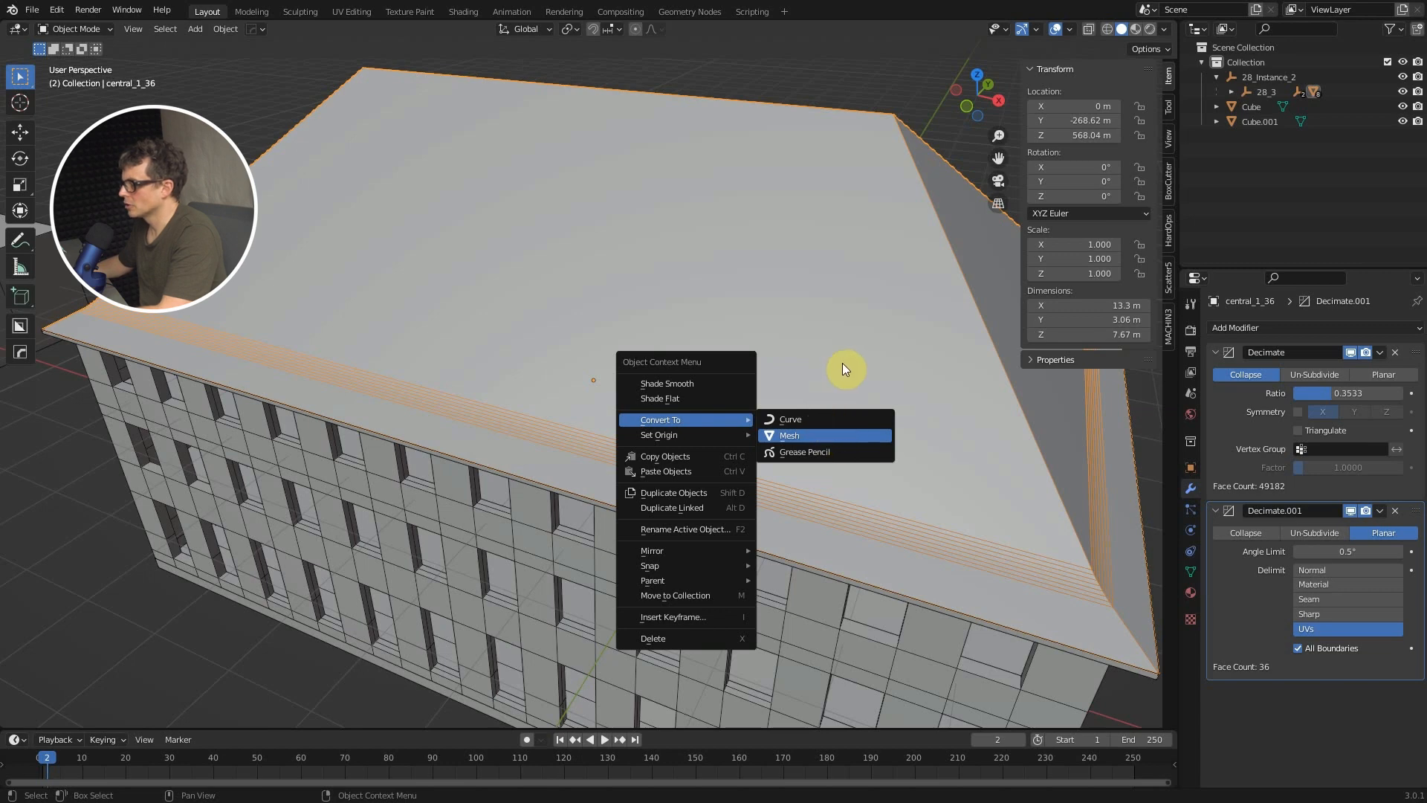
# Step: Convert the building to a mesh so its decimation is baked into the geometry
pyautogui.click(789, 436)
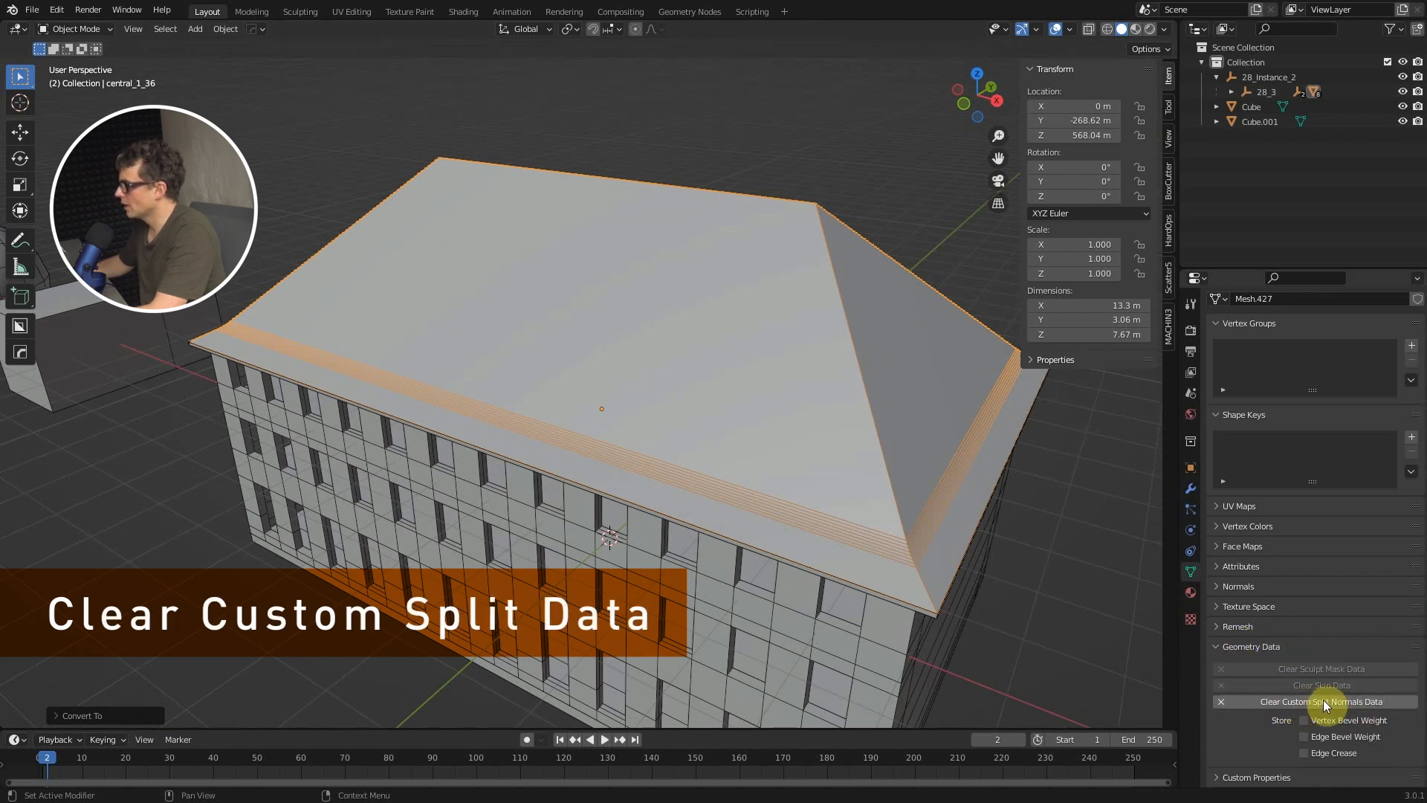
# Step: Clear the building mesh's Custom Split Normals Data under Geometry Data
pyautogui.click(1319, 701)
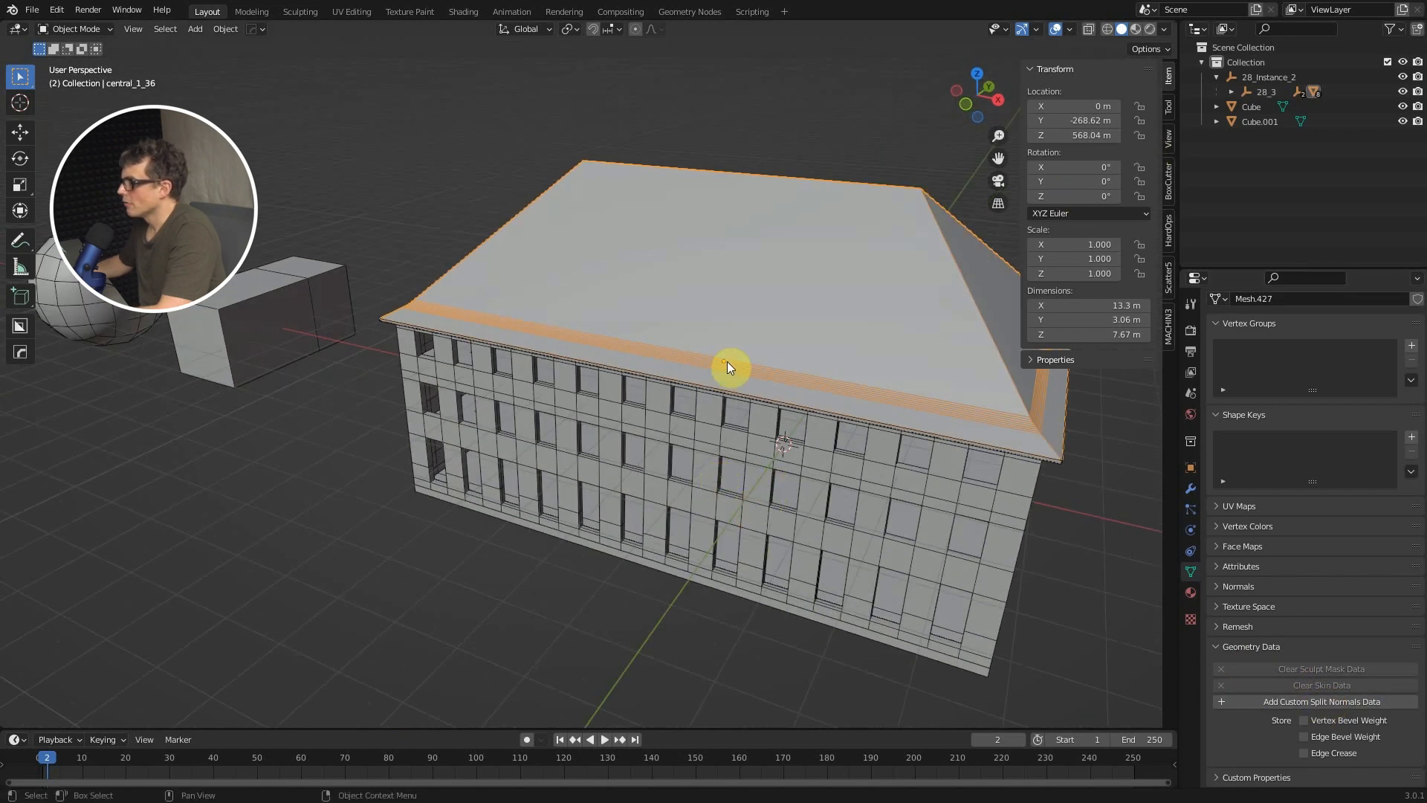
# Step: Select the parent empty's children and clear parent with Keep Transformation
pyautogui.press('shift+g')
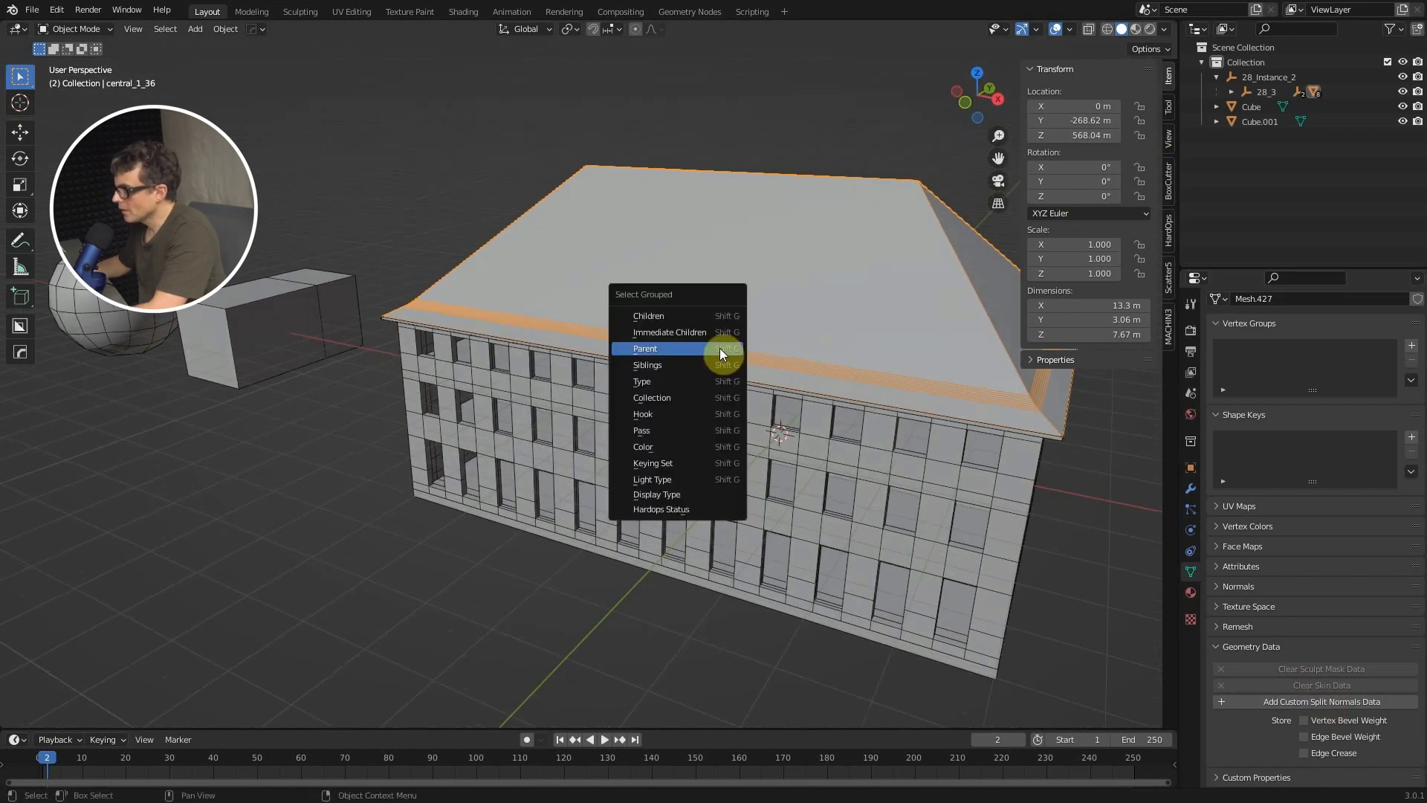
pyautogui.click(644, 348)
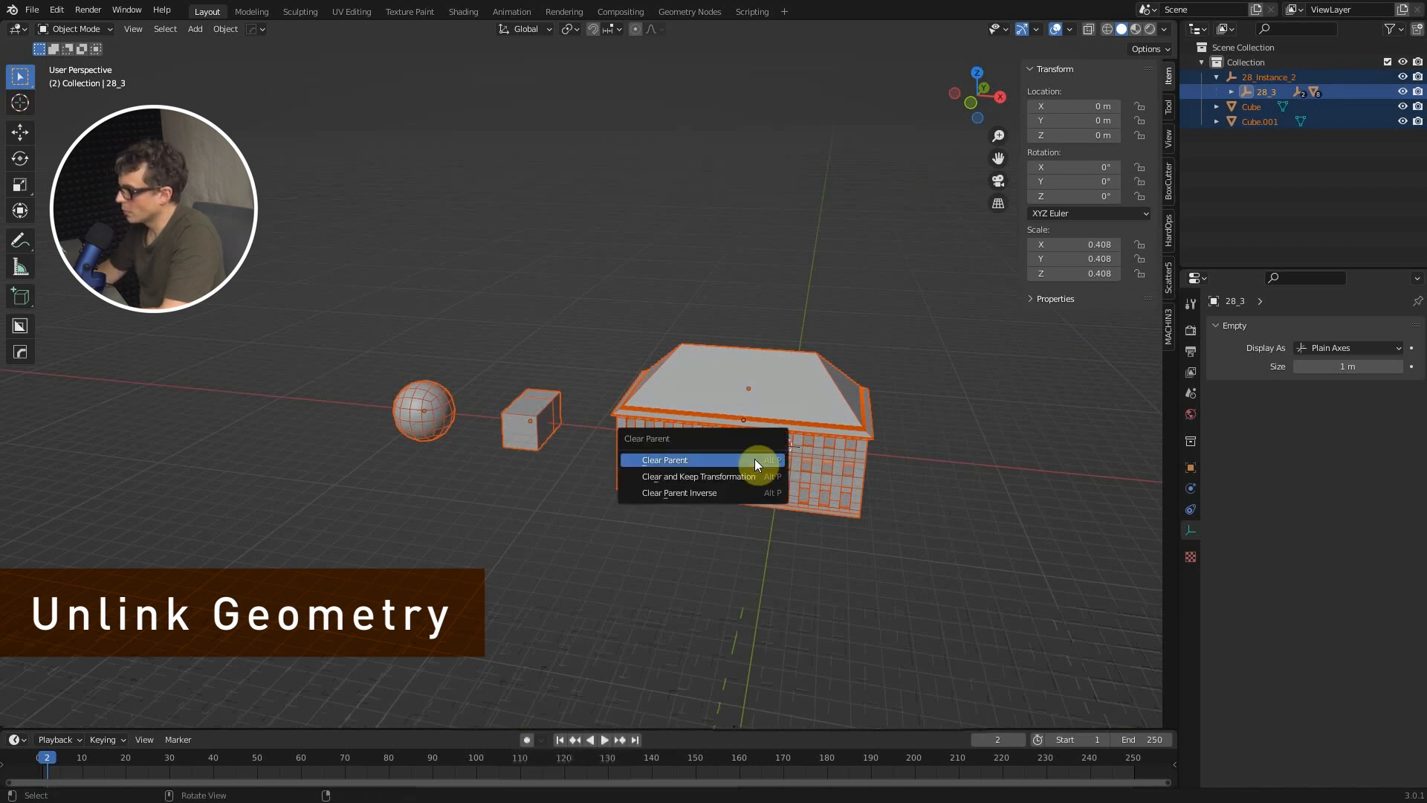
pyautogui.moveTo(725, 480)
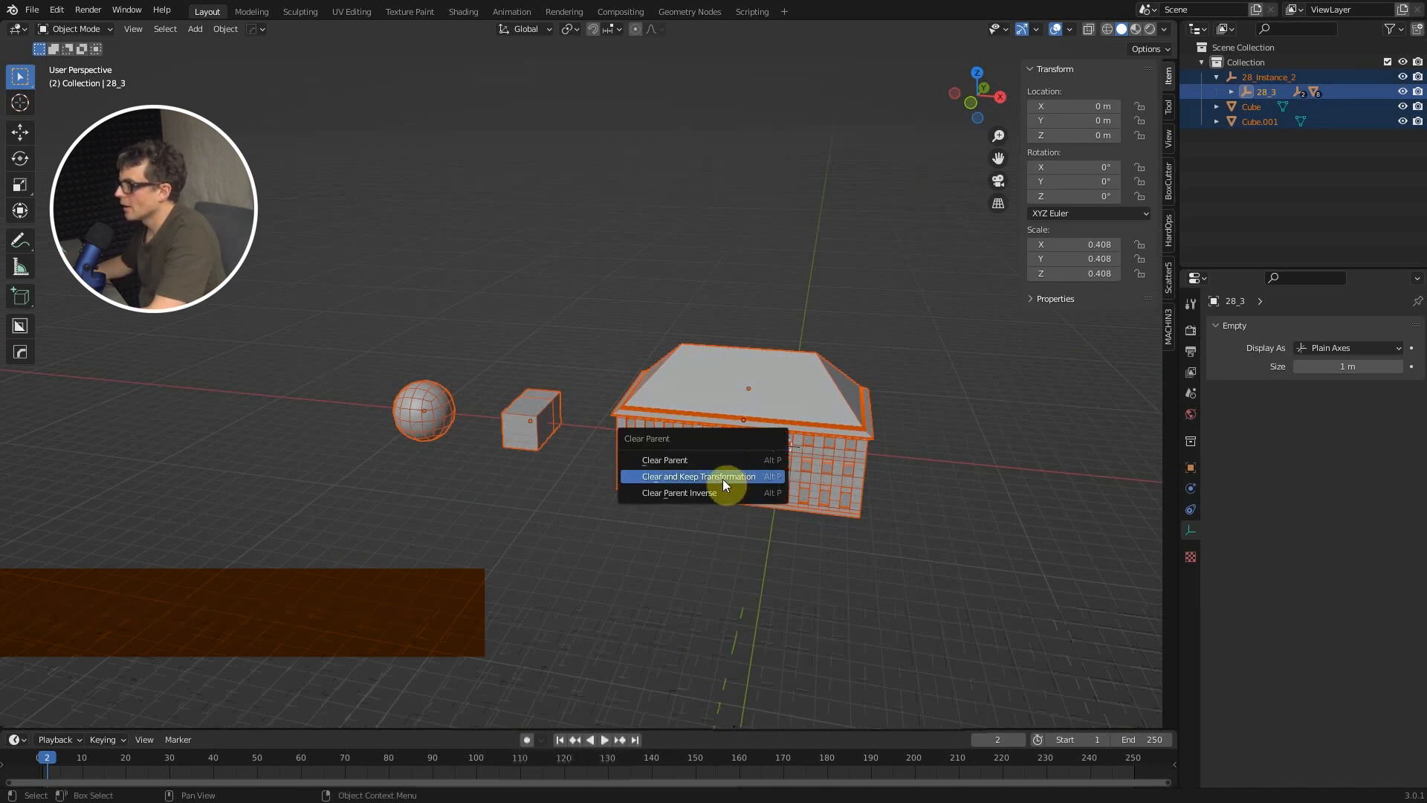
pyautogui.click(699, 476)
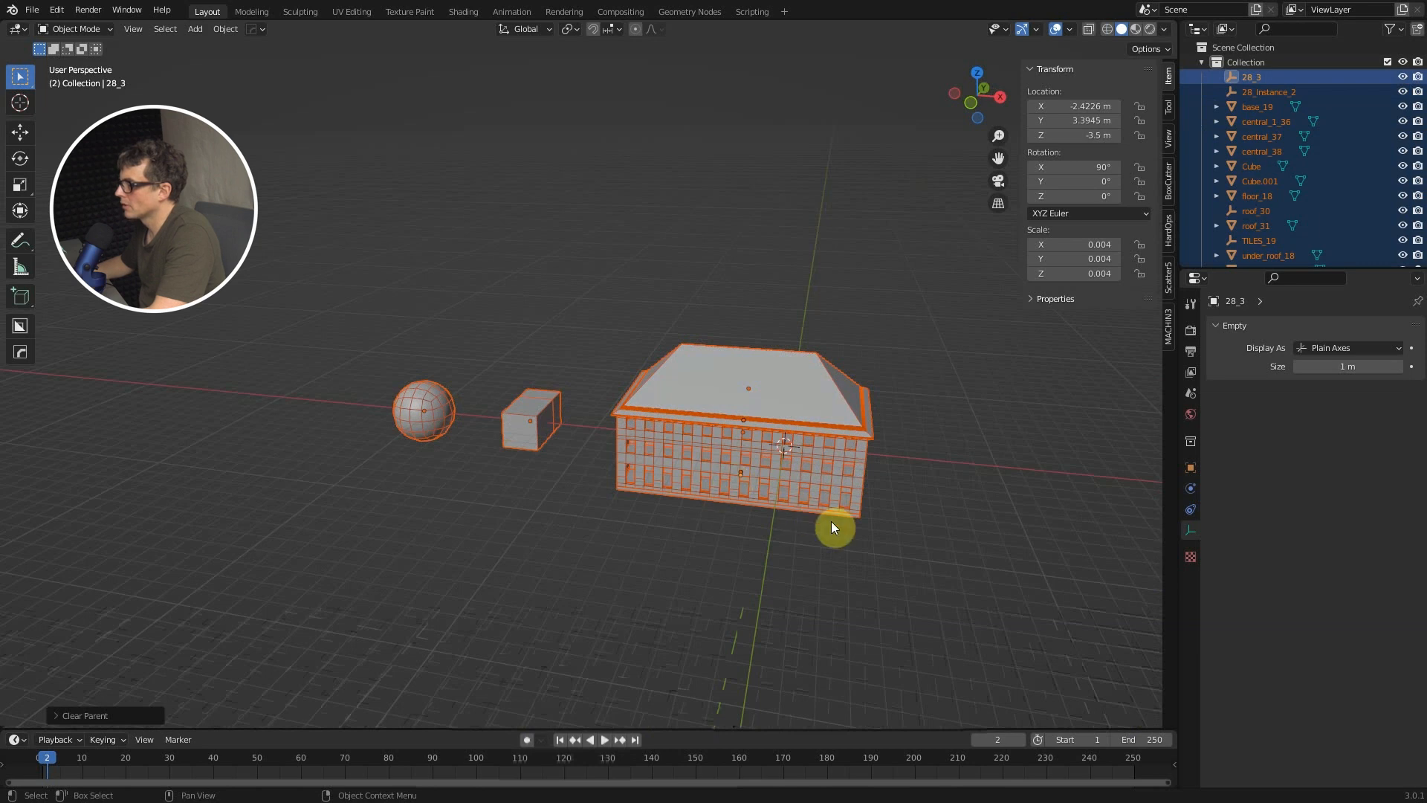
pyautogui.moveTo(833, 528); pyautogui.dragTo(760, 455)
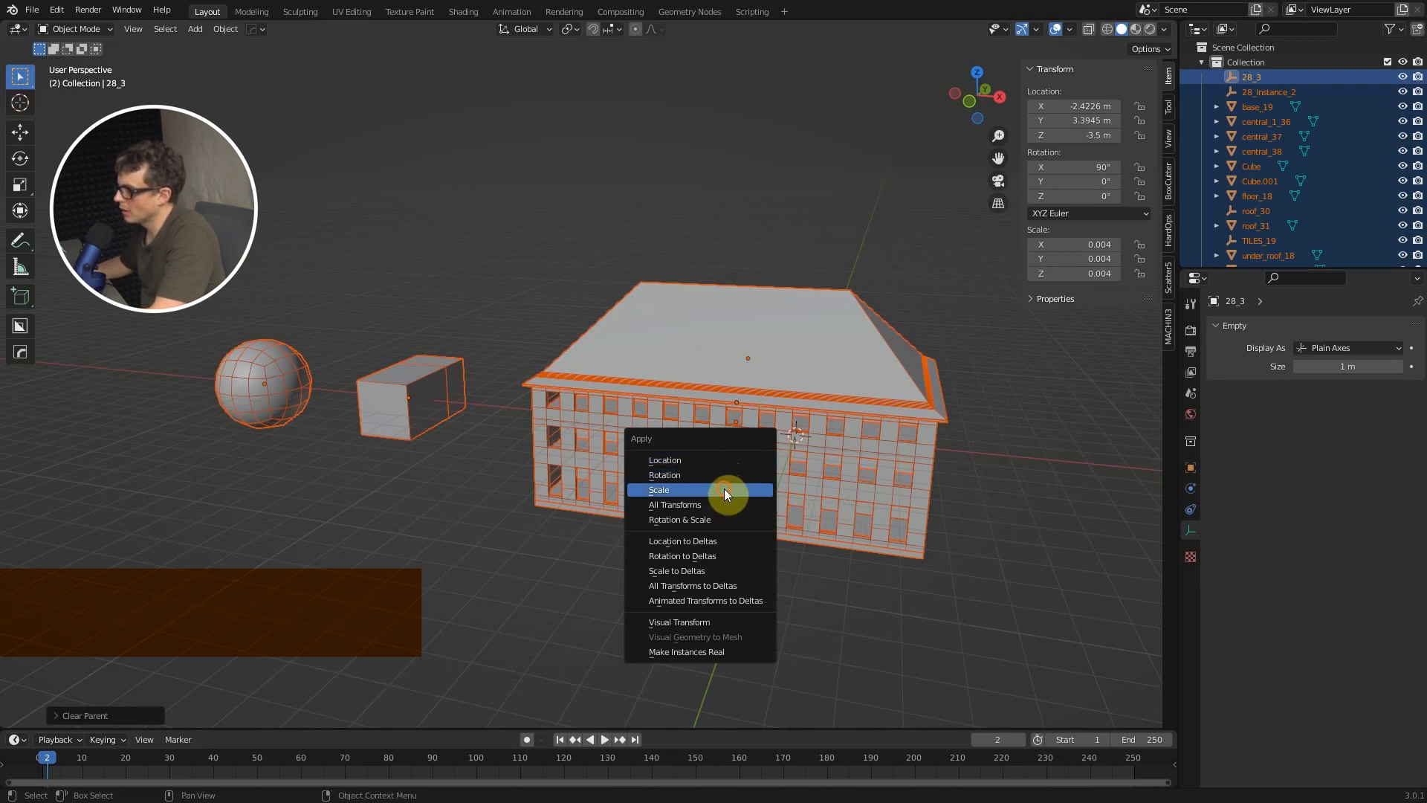
# Step: Apply Scale with Ctrl+A so the building's scale reads 1 at the same dimensions
pyautogui.click(658, 489)
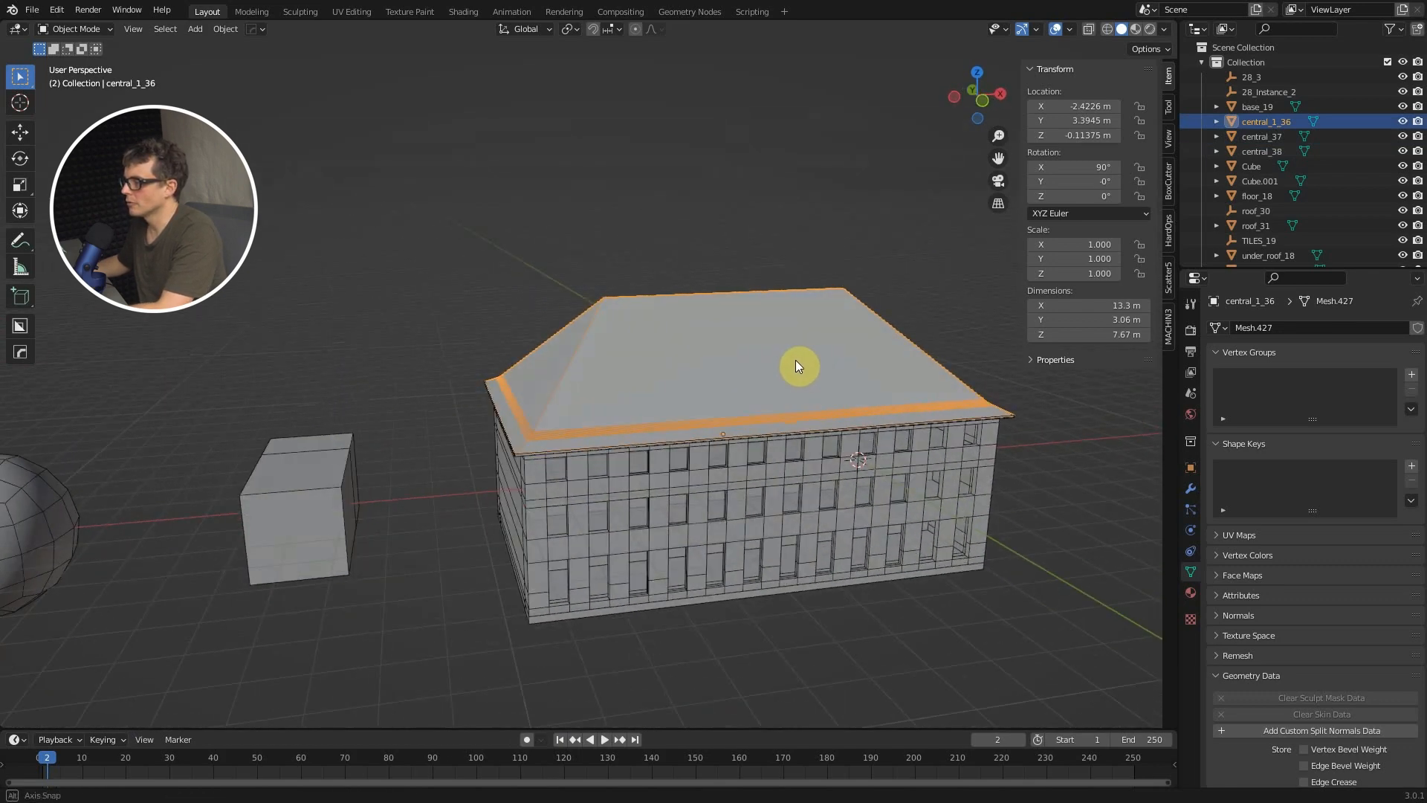
pyautogui.moveTo(800, 366); pyautogui.dragTo(713, 429)
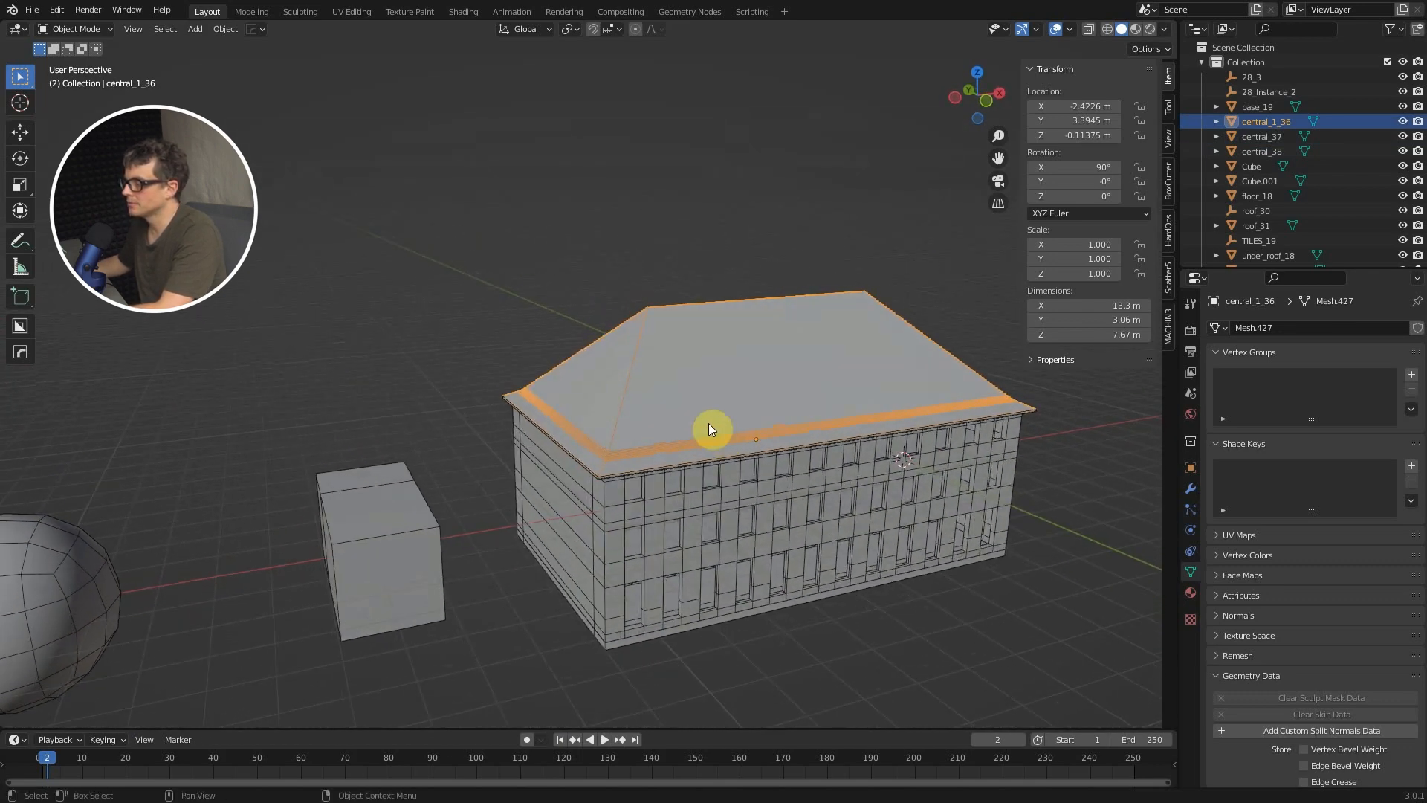